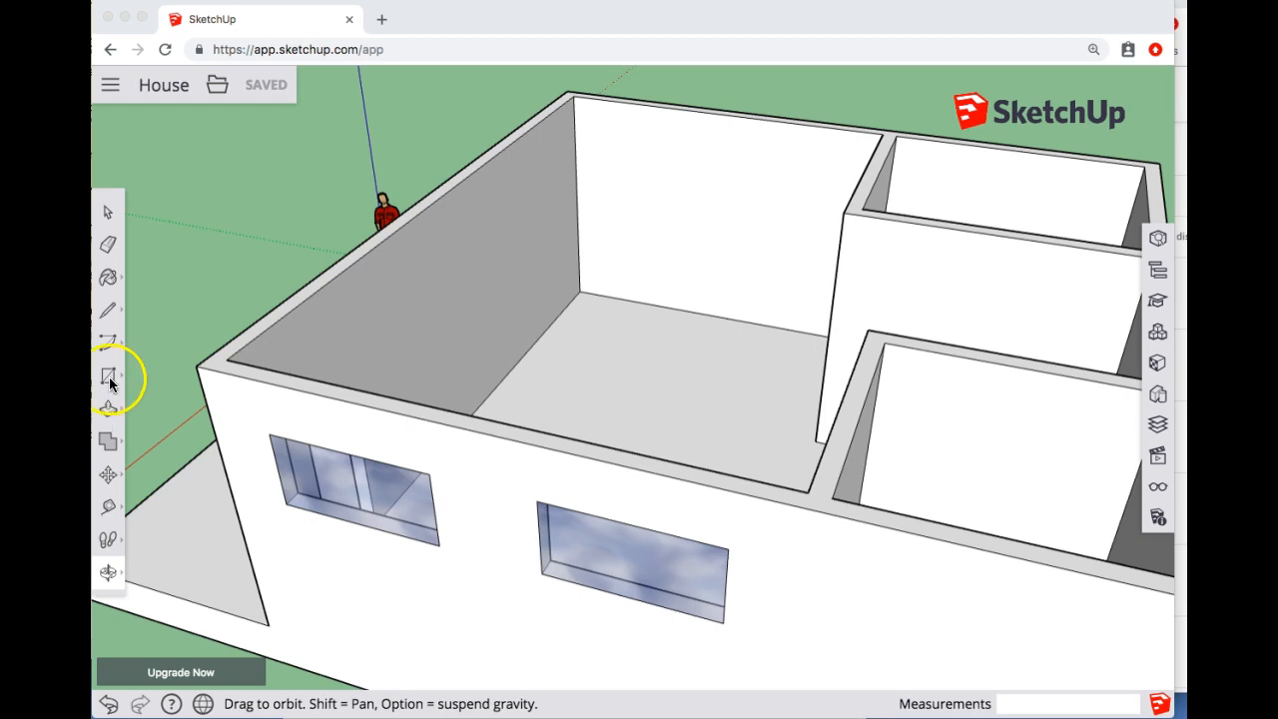
Draw a 4' by 4' square at the back wall and a long counter rectangle beside it
{"action": "left_click", "coordinate": [108, 378]}
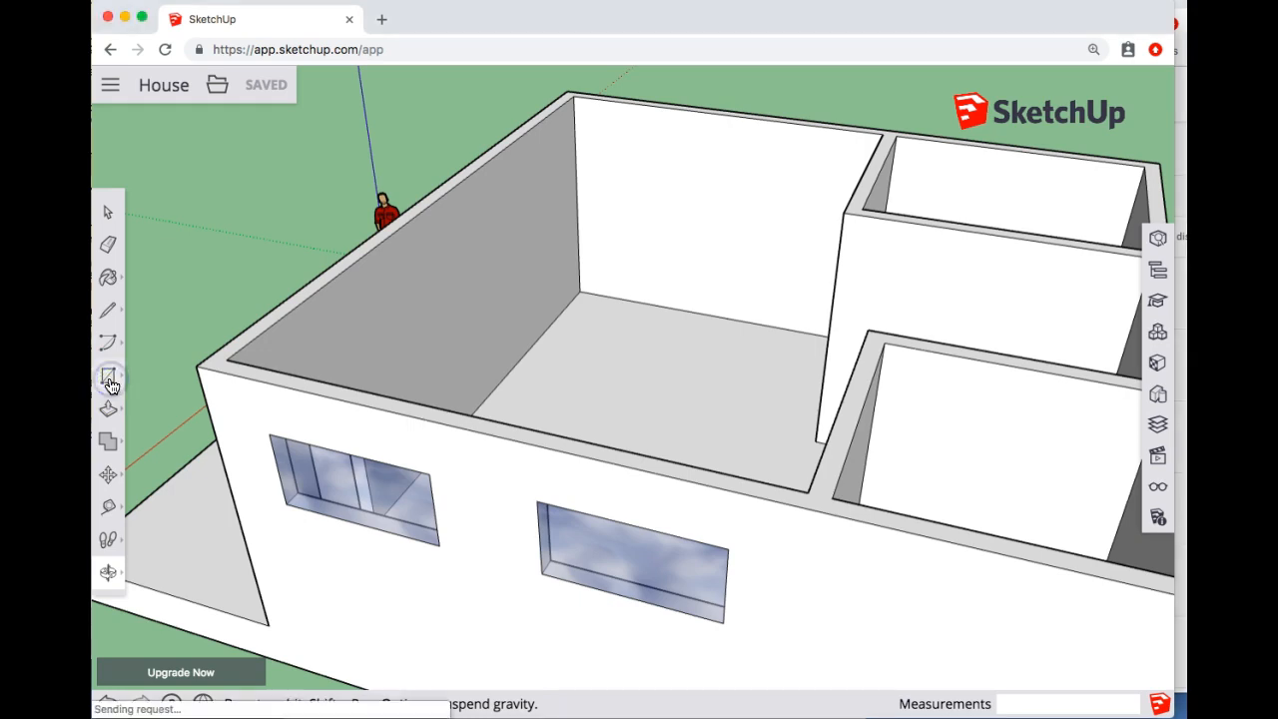
{"action": "left_click", "coordinate": [108, 376]}
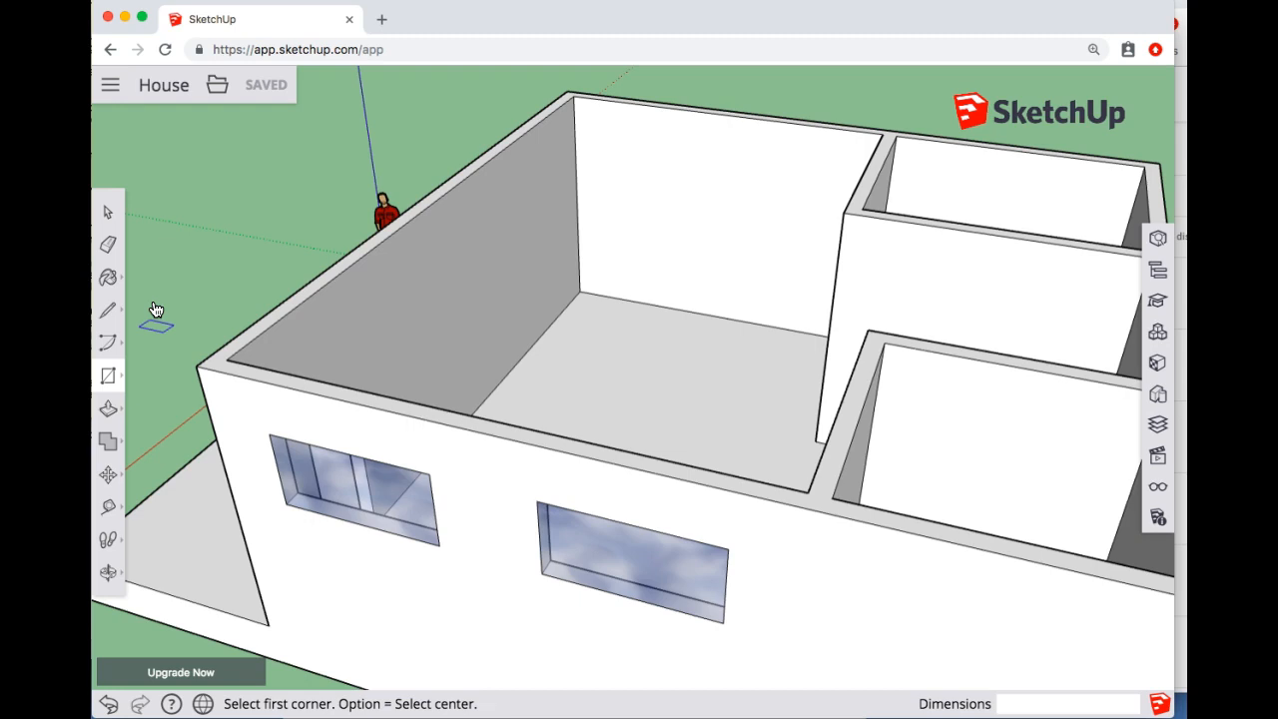
{"action": "mouse_move", "coordinate": [583, 295]}
{"action": "type", "text": "4"}
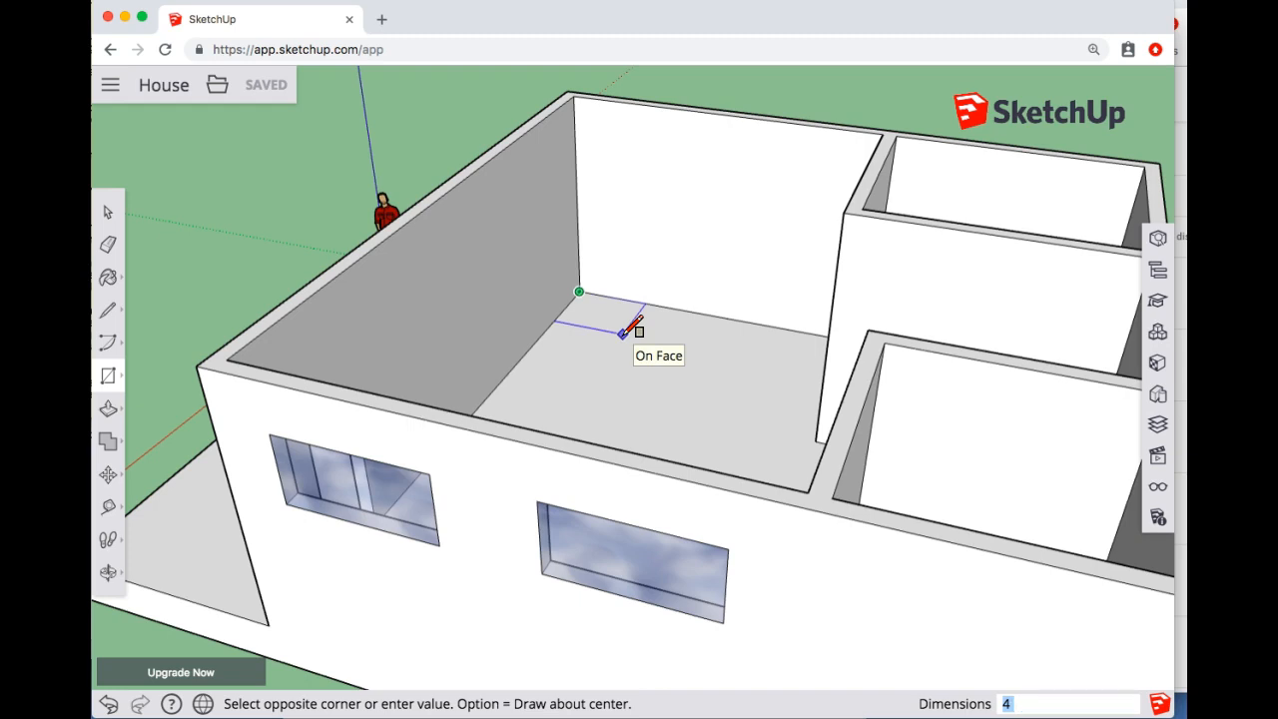
{"action": "left_click", "coordinate": [639, 330]}
{"action": "type", "text": "',4'"}
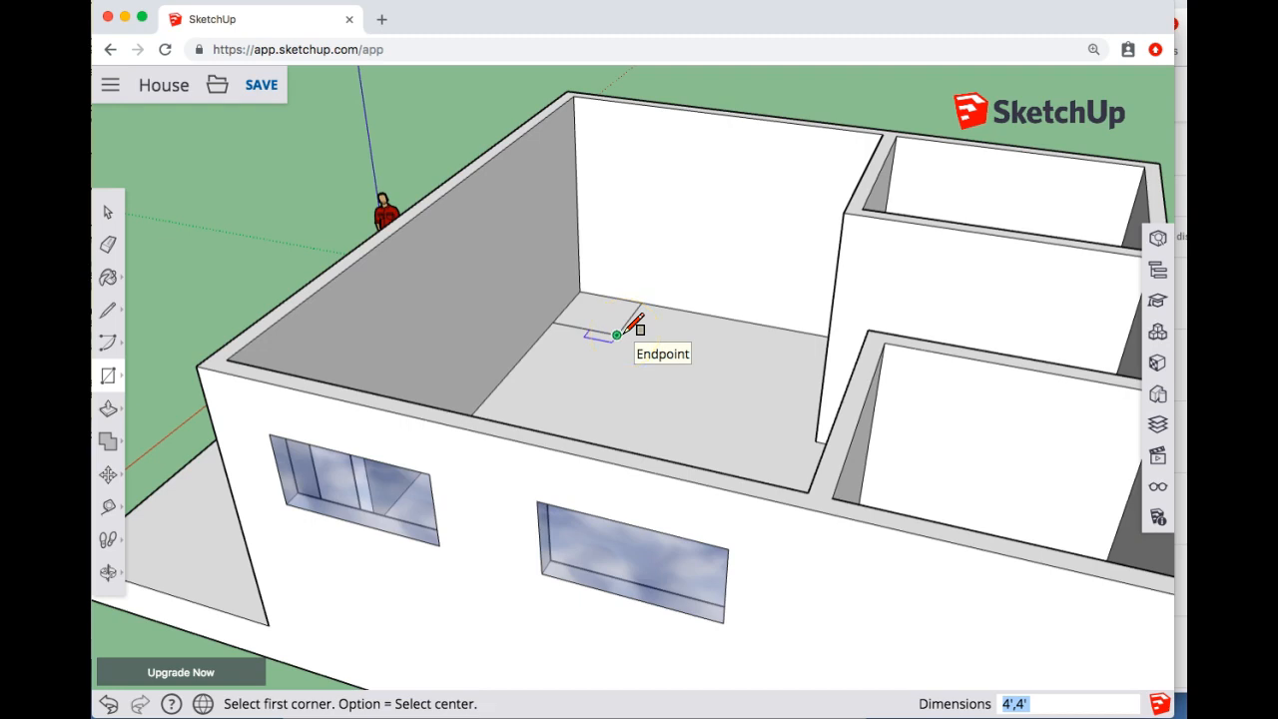
{"action": "left_click", "coordinate": [615, 335]}
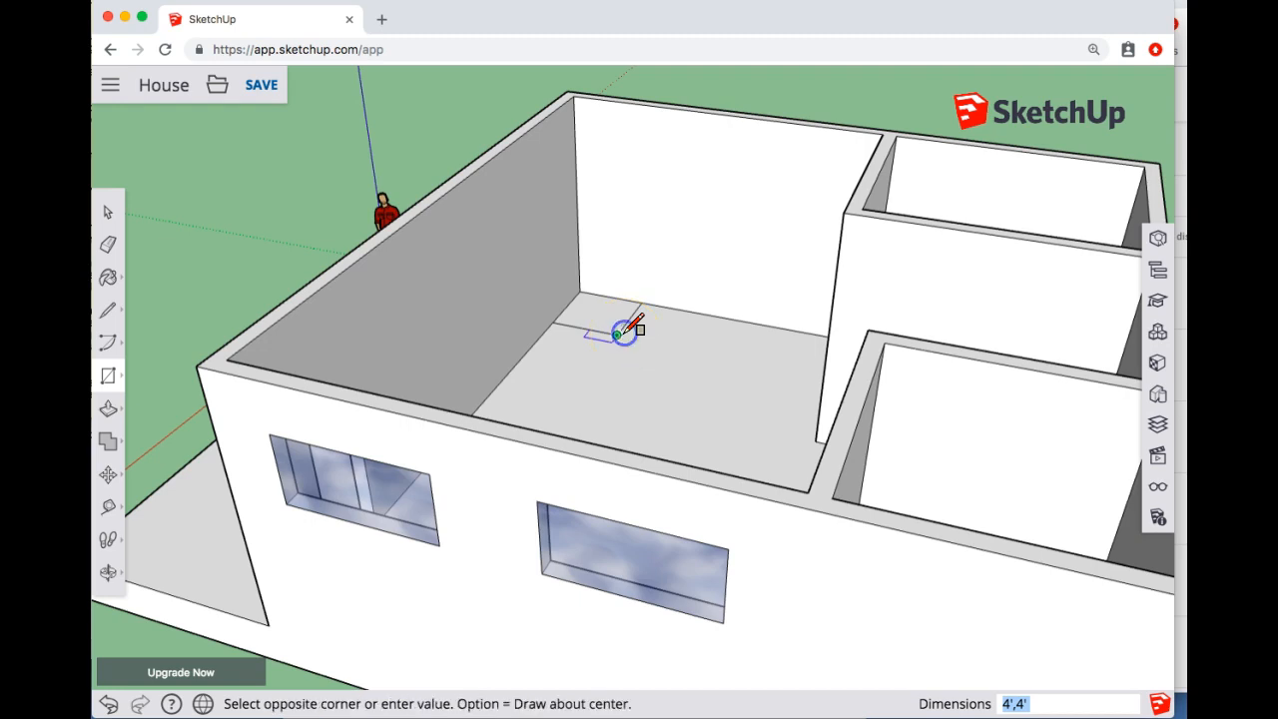
{"action": "mouse_move", "coordinate": [795, 328]}
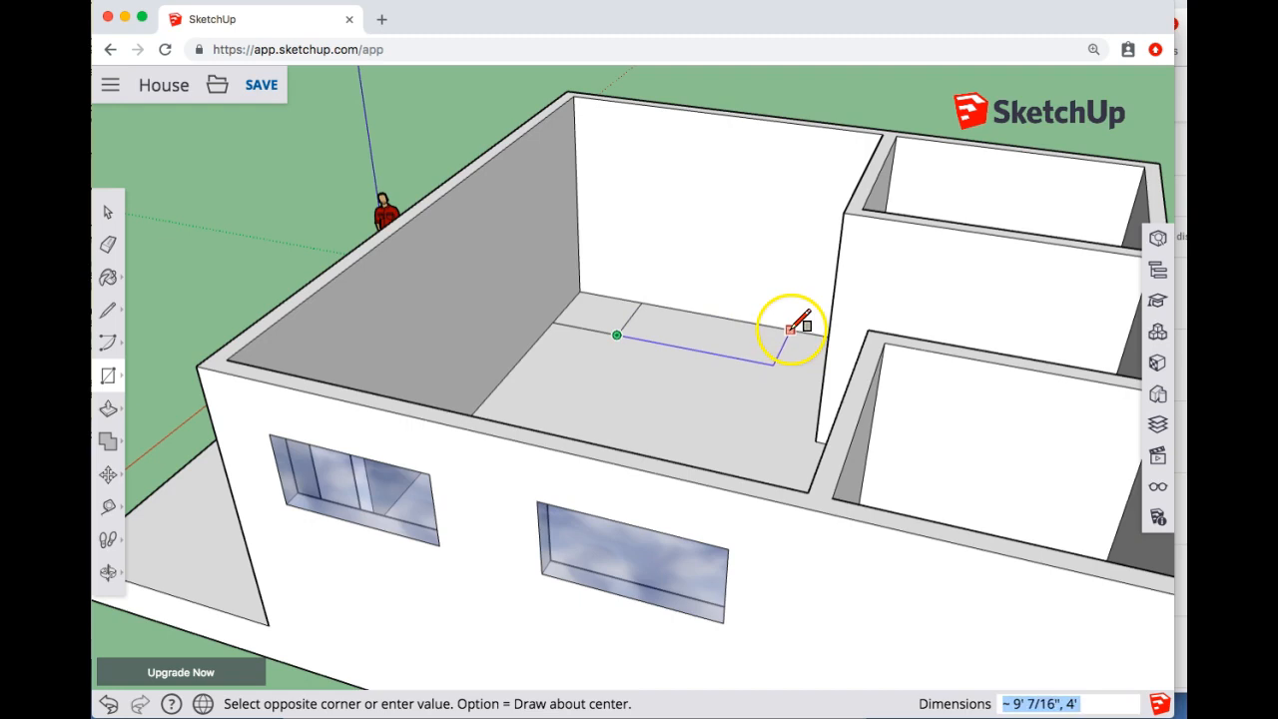
{"action": "left_click", "coordinate": [795, 327]}
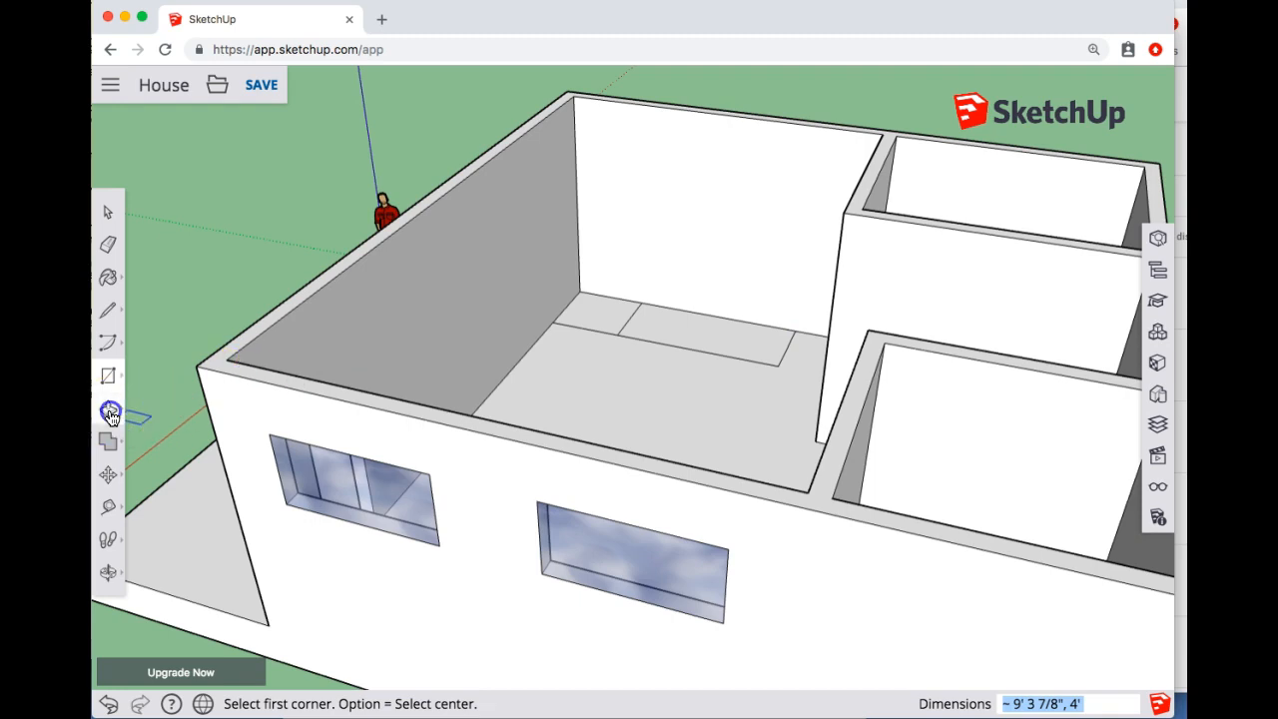
Pull the square up into a tall fridge block and the long rectangle up 3' for the counter
{"action": "left_click", "coordinate": [108, 410]}
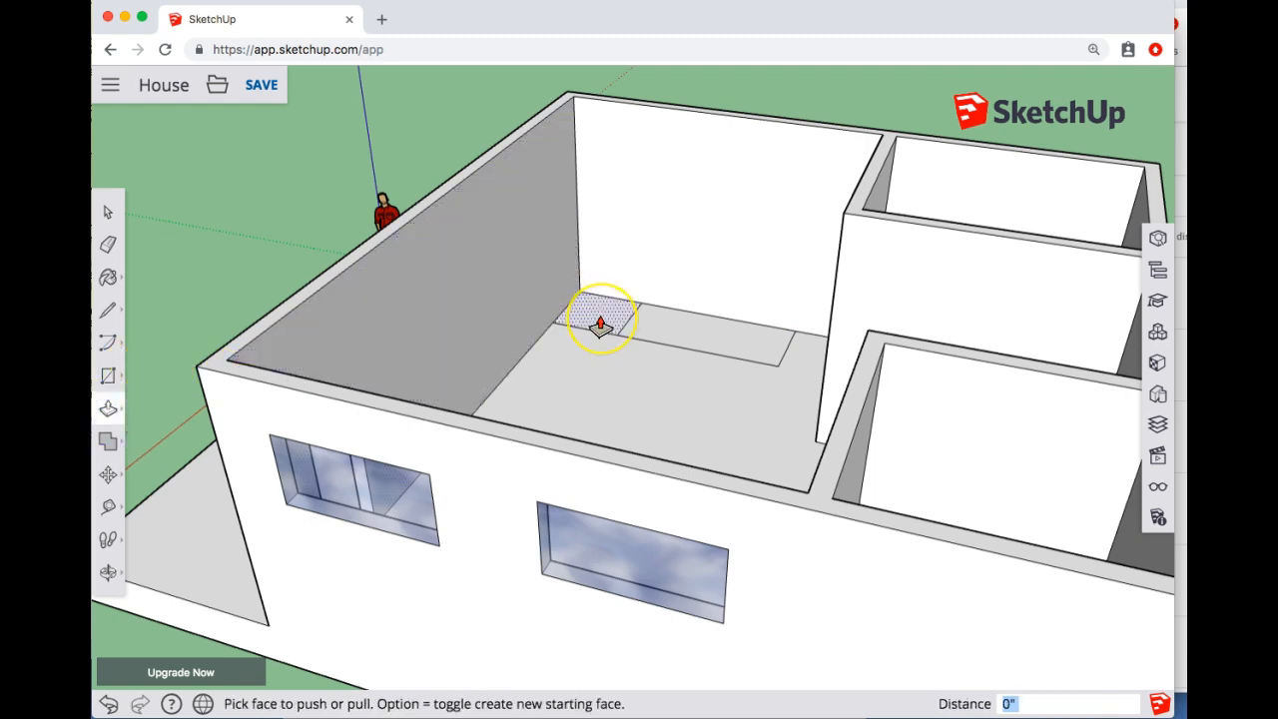
{"action": "left_click_drag", "start_coordinate": [599, 319], "coordinate": [599, 239]}
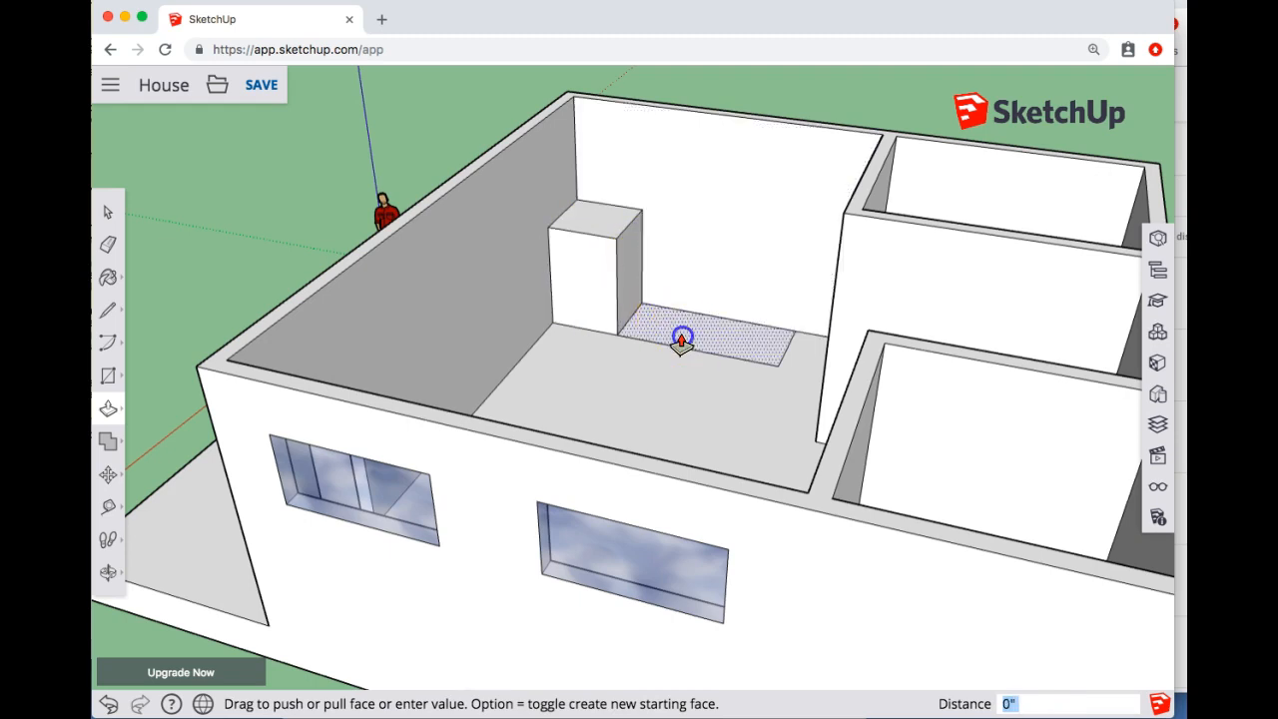
{"action": "left_click_drag", "start_coordinate": [683, 335], "coordinate": [682, 320]}
{"action": "type", "text": "3'"}
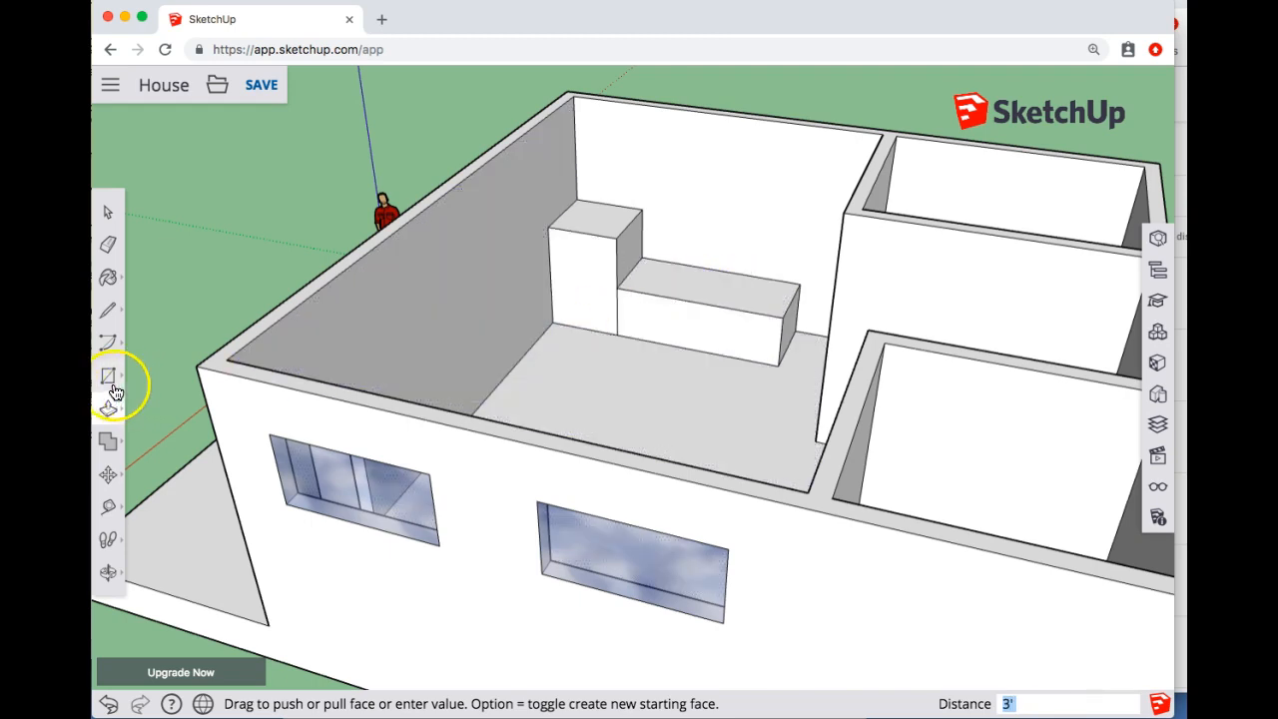
Outline a small handle on the fridge front and begin a thin lip along the counter top
{"action": "left_click", "coordinate": [108, 376]}
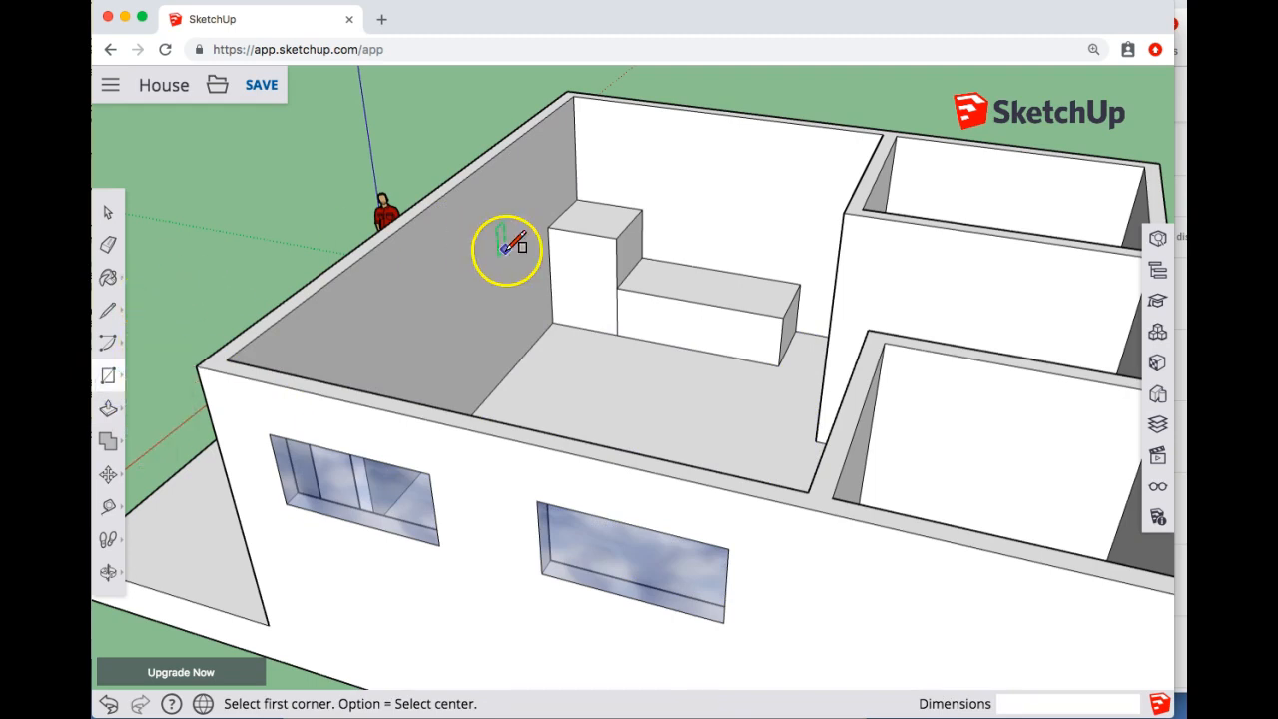
{"action": "scroll", "scroll_direction": "down", "scroll_amount": 3}
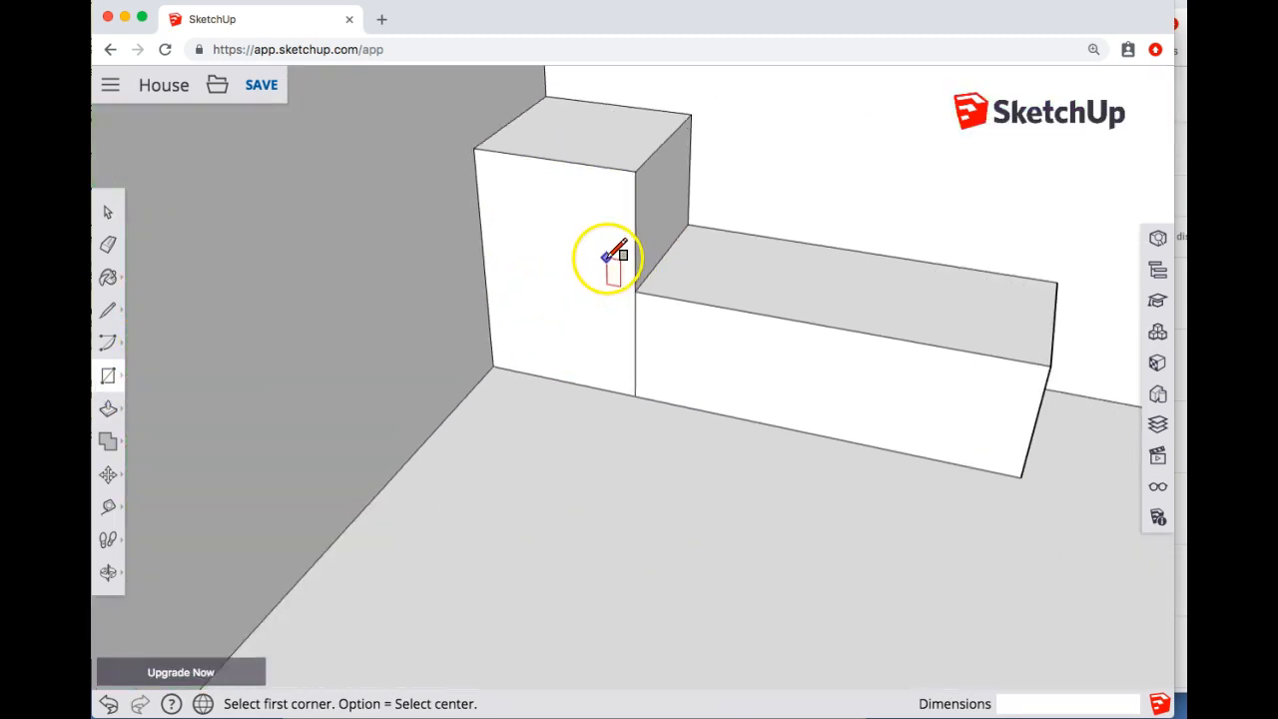
{"action": "left_click", "coordinate": [607, 256]}
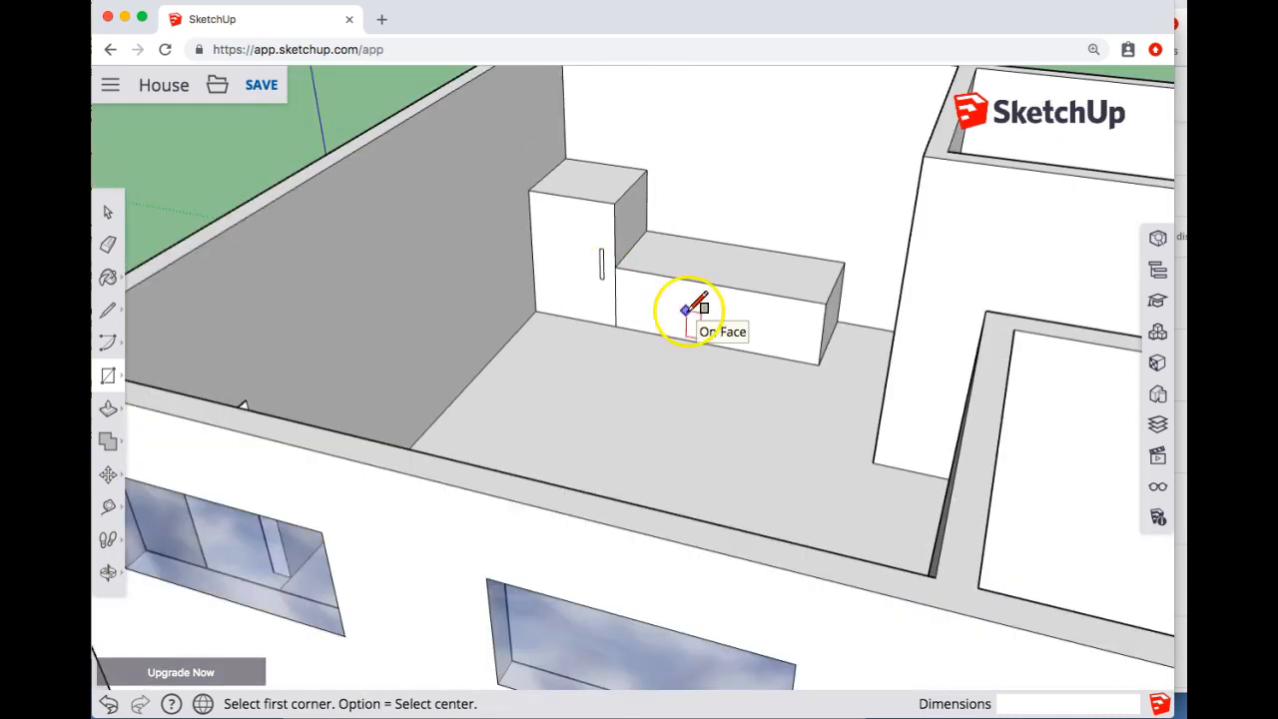
{"action": "mouse_move", "coordinate": [735, 289]}
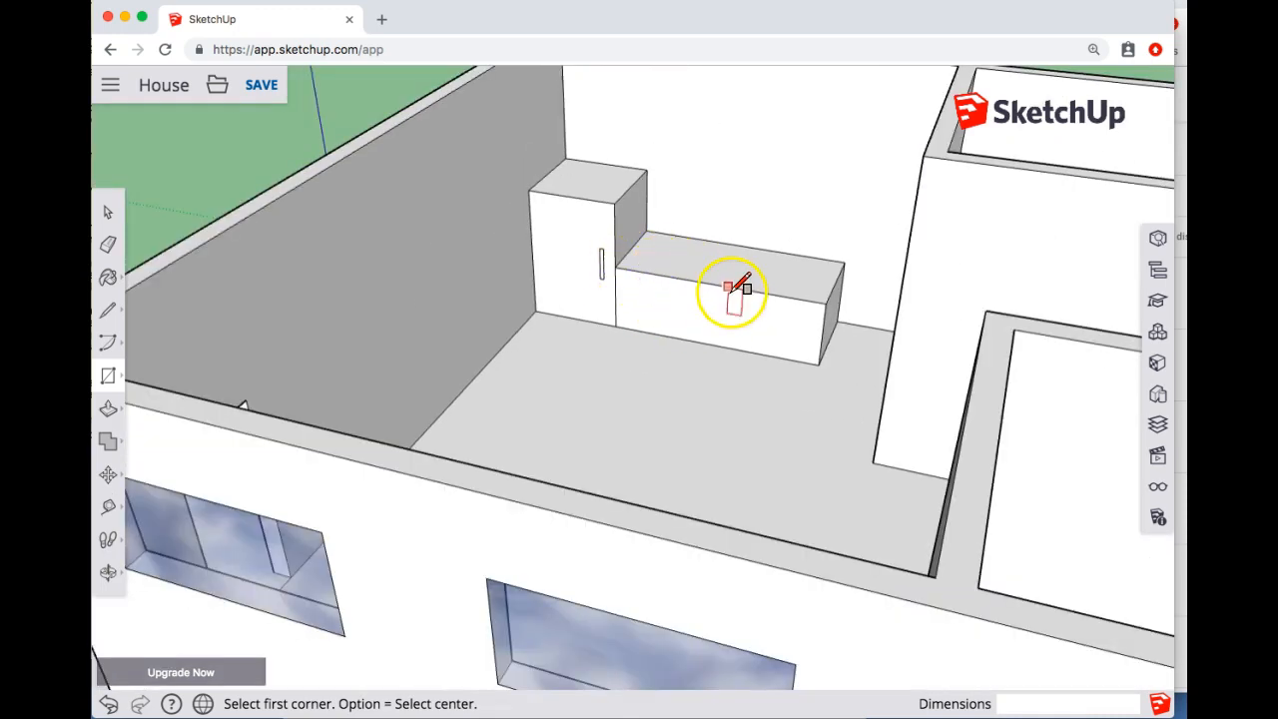
{"action": "mouse_move", "coordinate": [635, 276]}
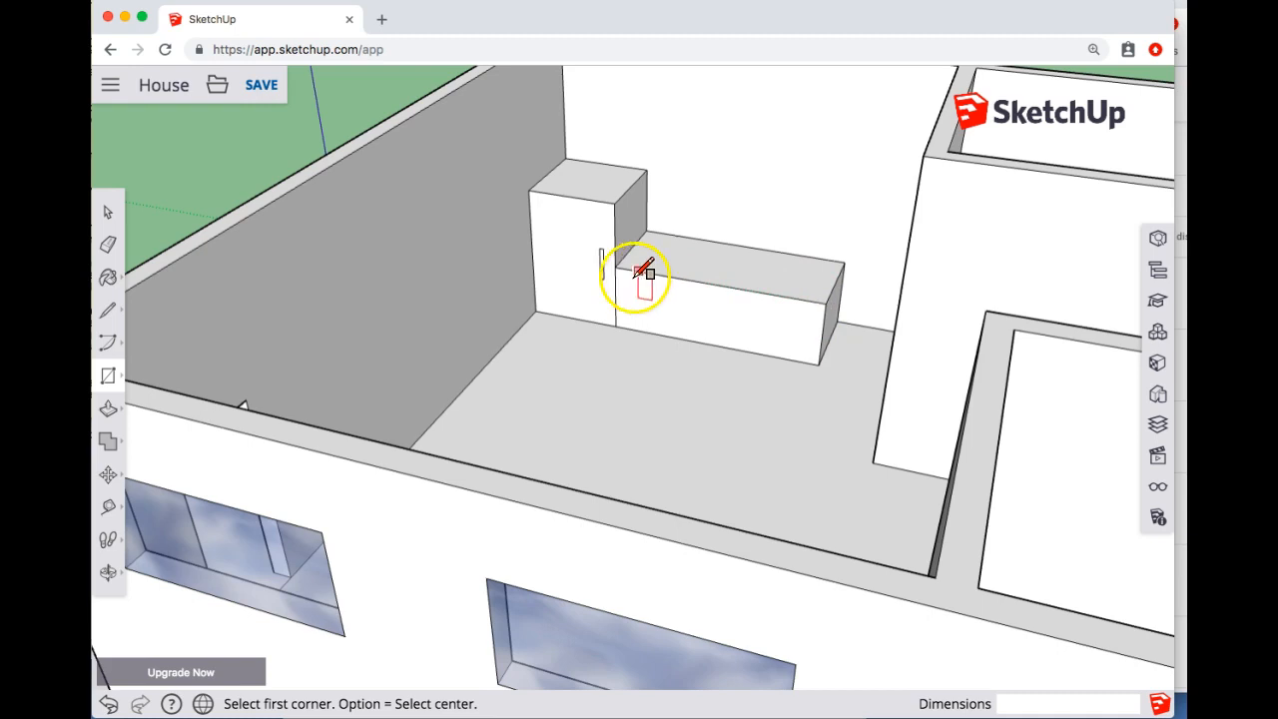
{"action": "mouse_move", "coordinate": [618, 267]}
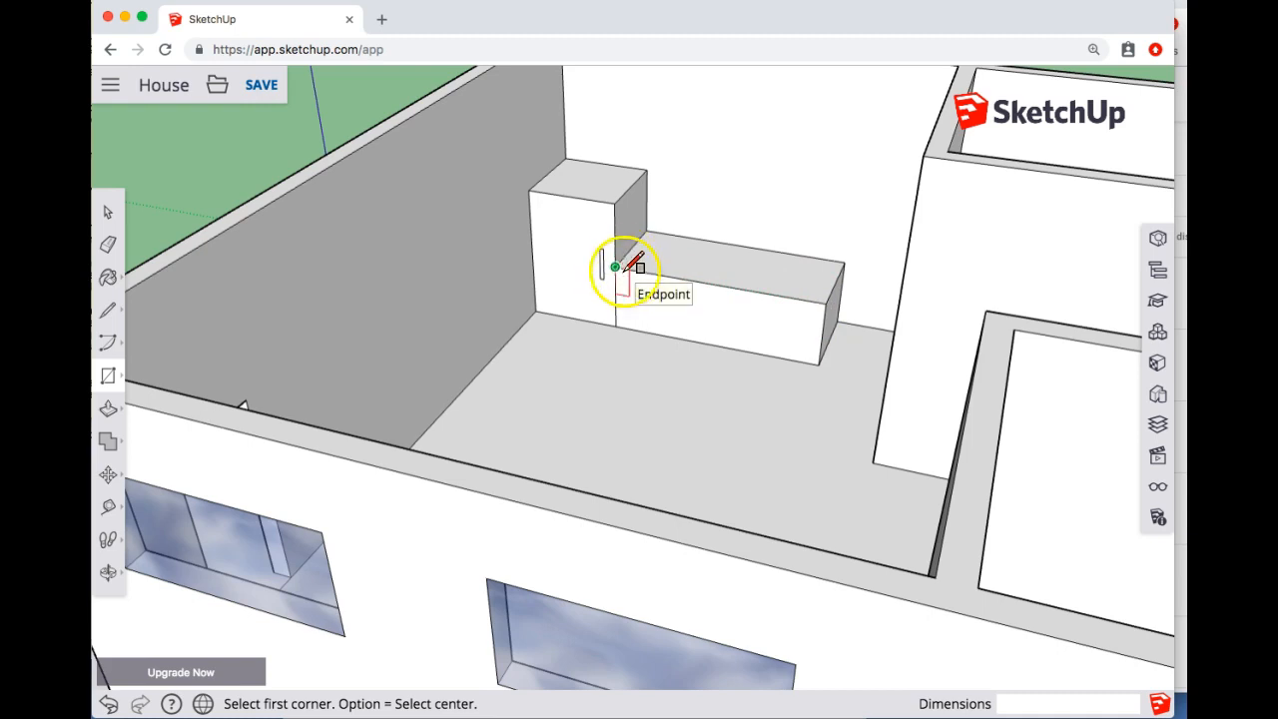
{"action": "left_click", "coordinate": [615, 268]}
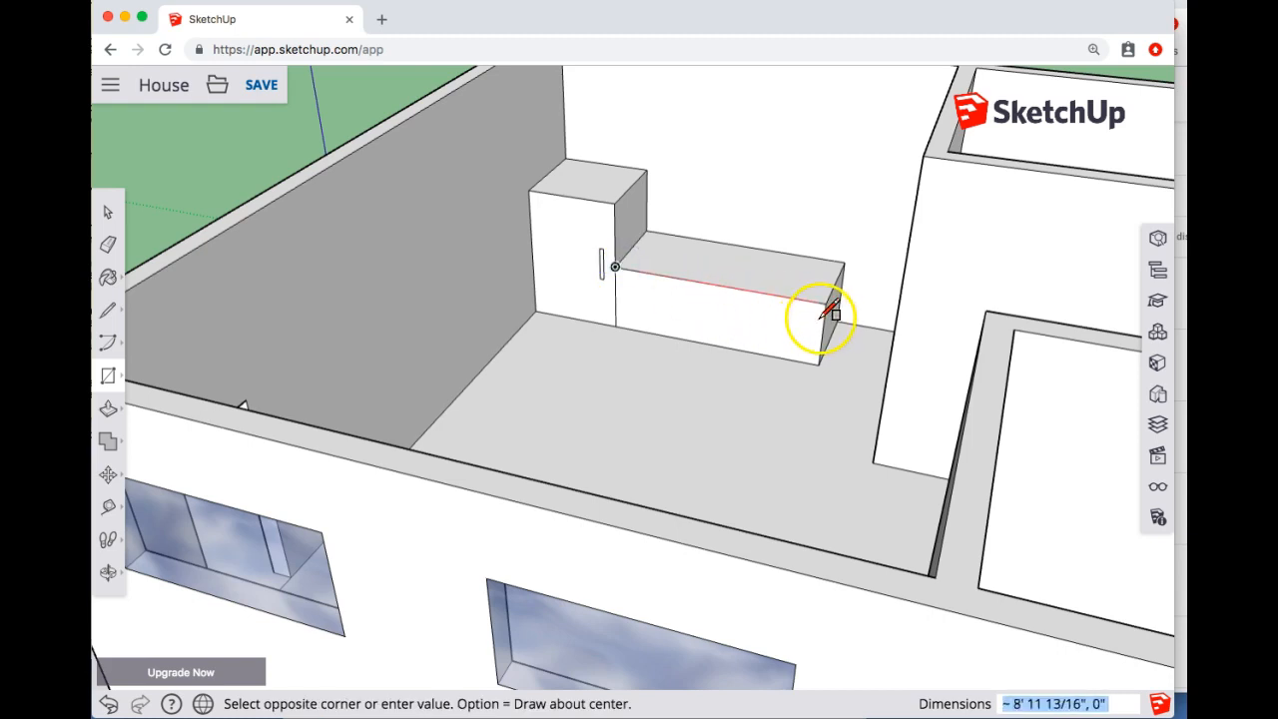
{"action": "mouse_move", "coordinate": [830, 312]}
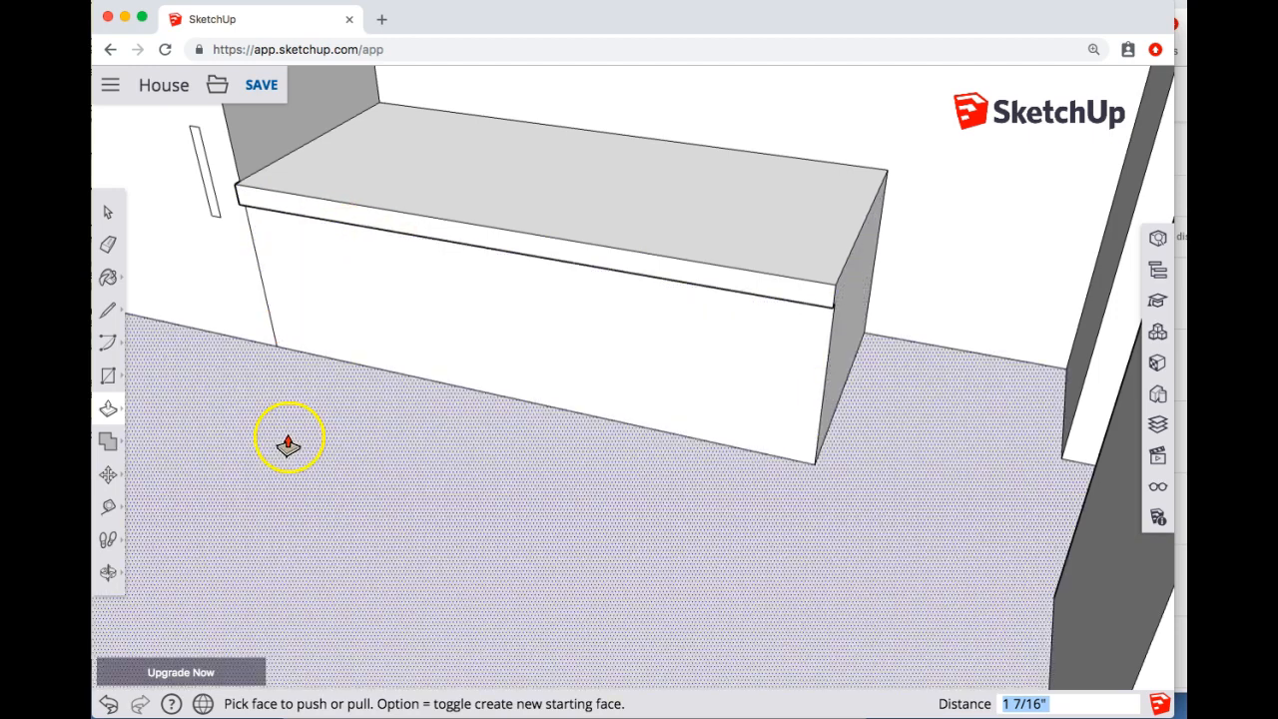
Draw an inset panel rectangle on the counter front
{"action": "left_click", "coordinate": [108, 371]}
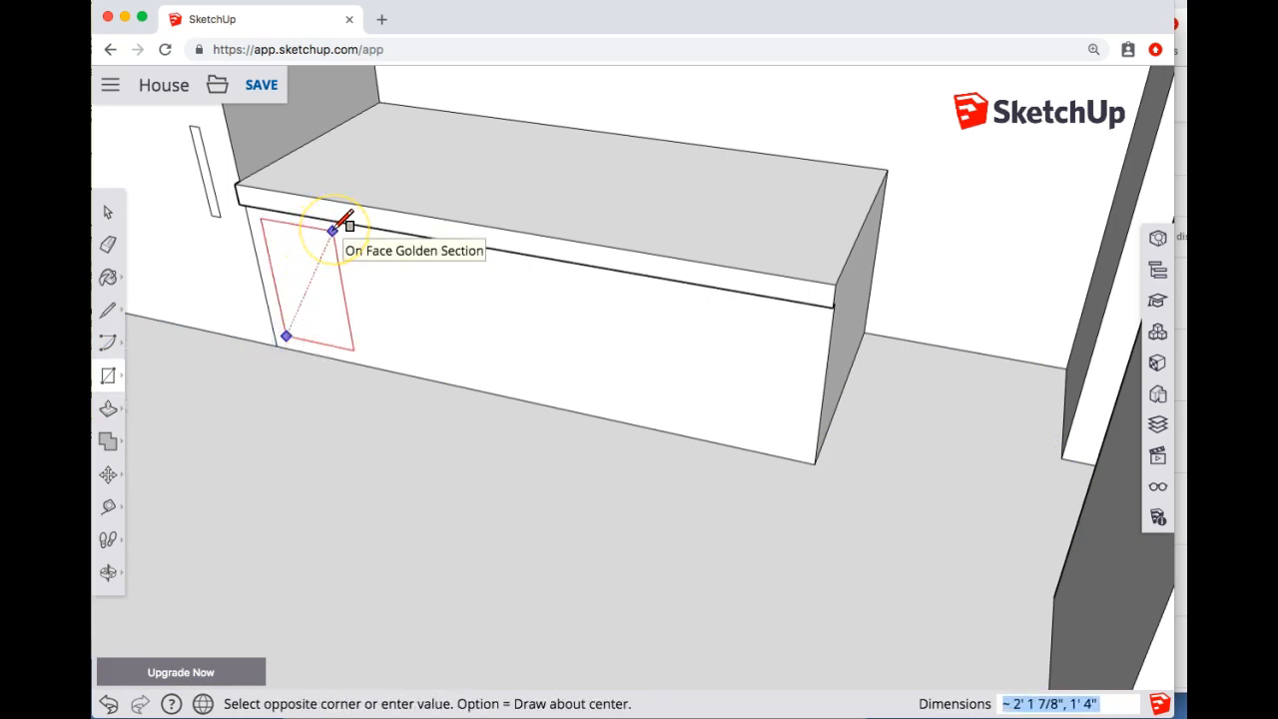
{"action": "mouse_move", "coordinate": [799, 319]}
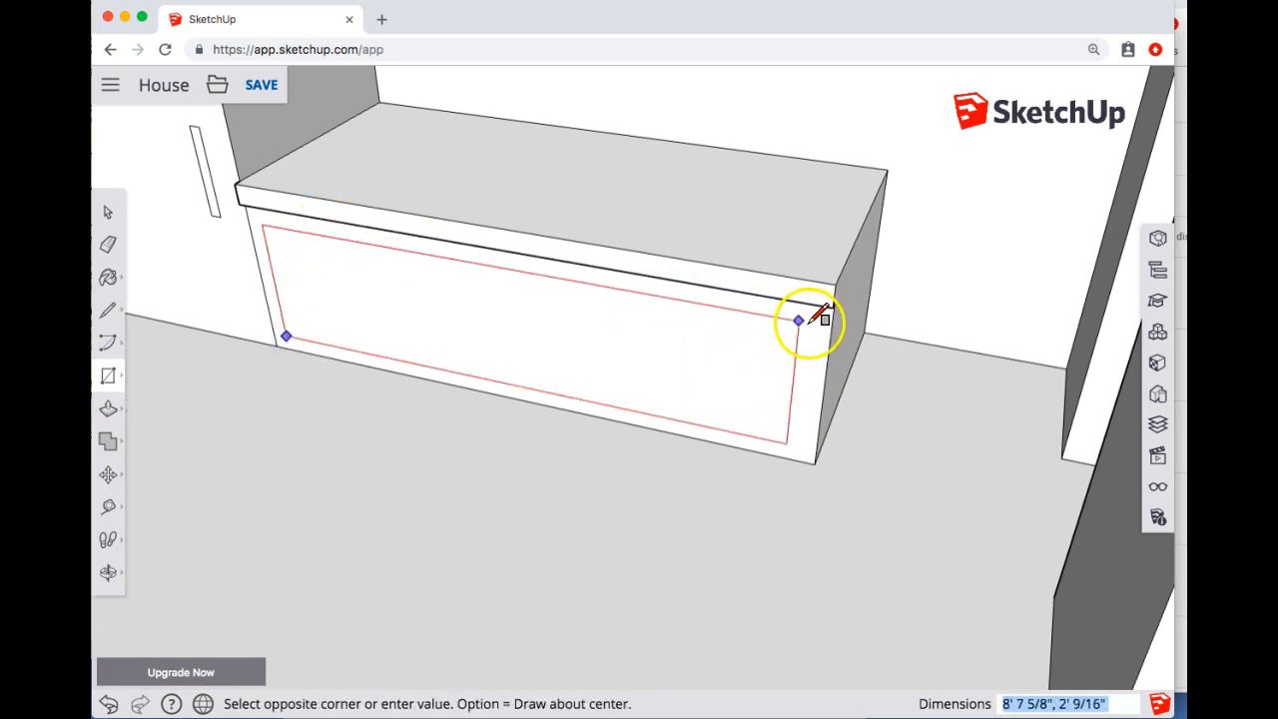
{"action": "left_click", "coordinate": [798, 319]}
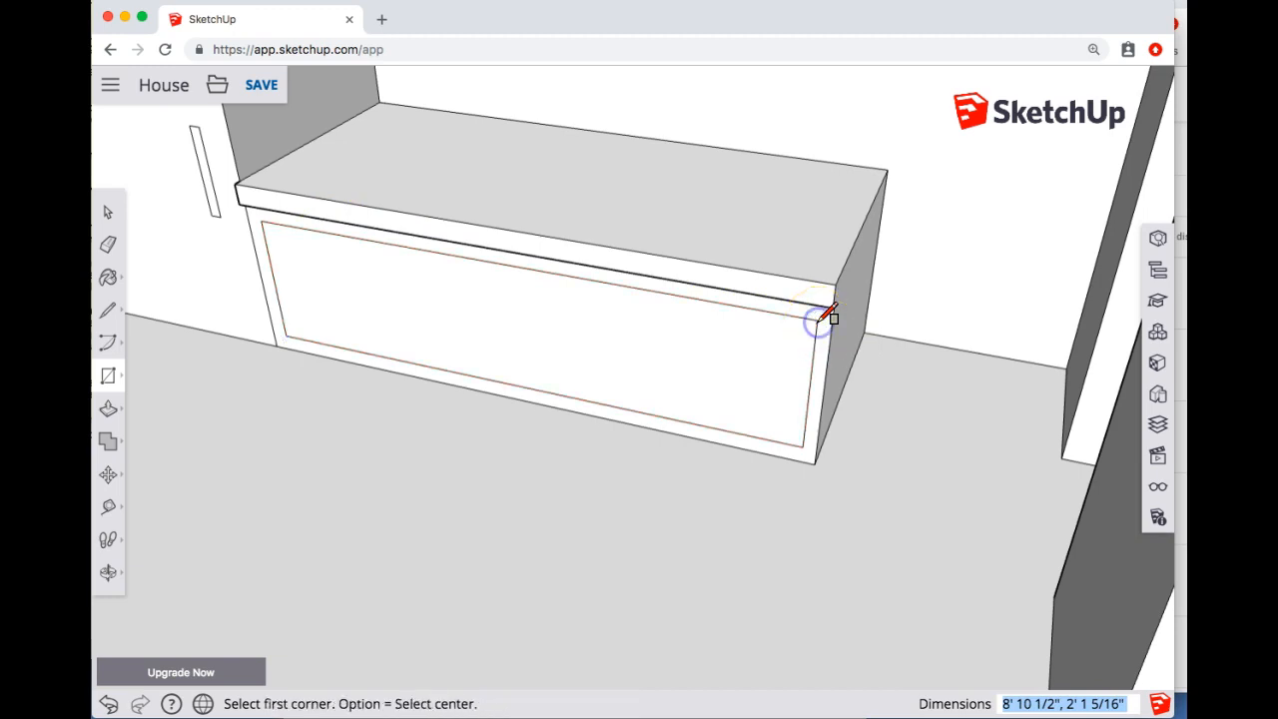
{"action": "mouse_move", "coordinate": [355, 235]}
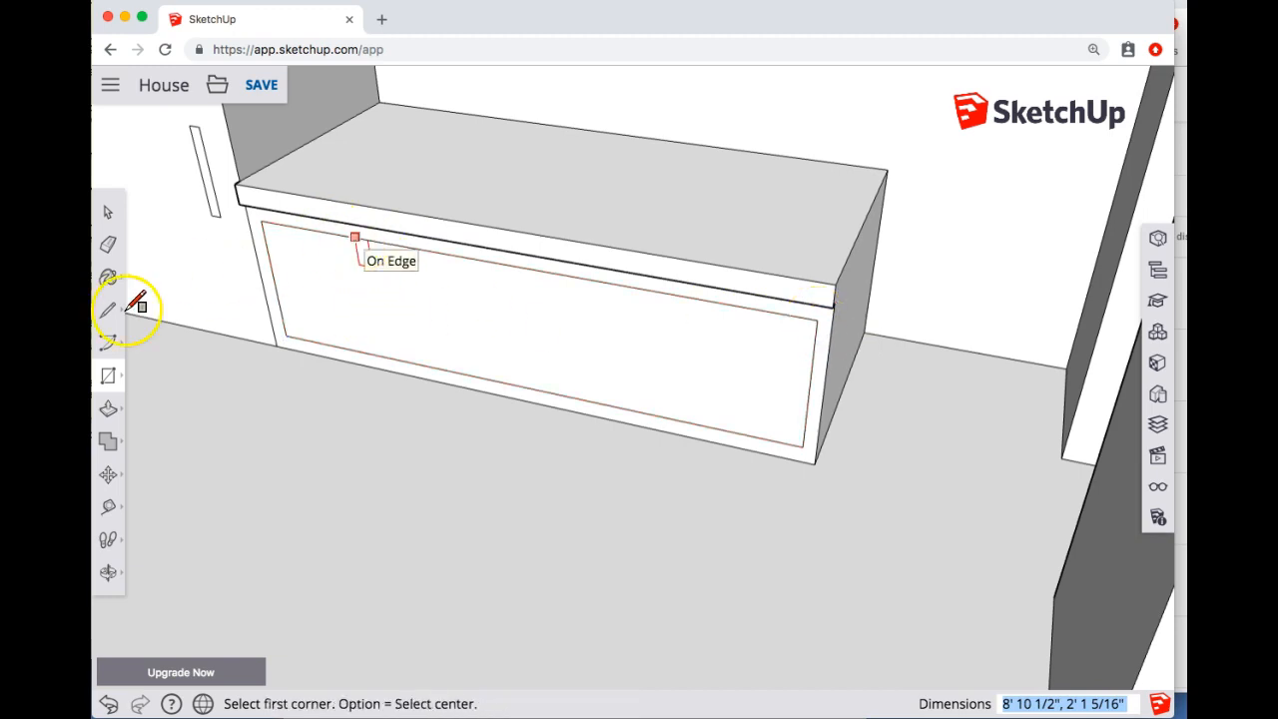
{"action": "left_click", "coordinate": [108, 310]}
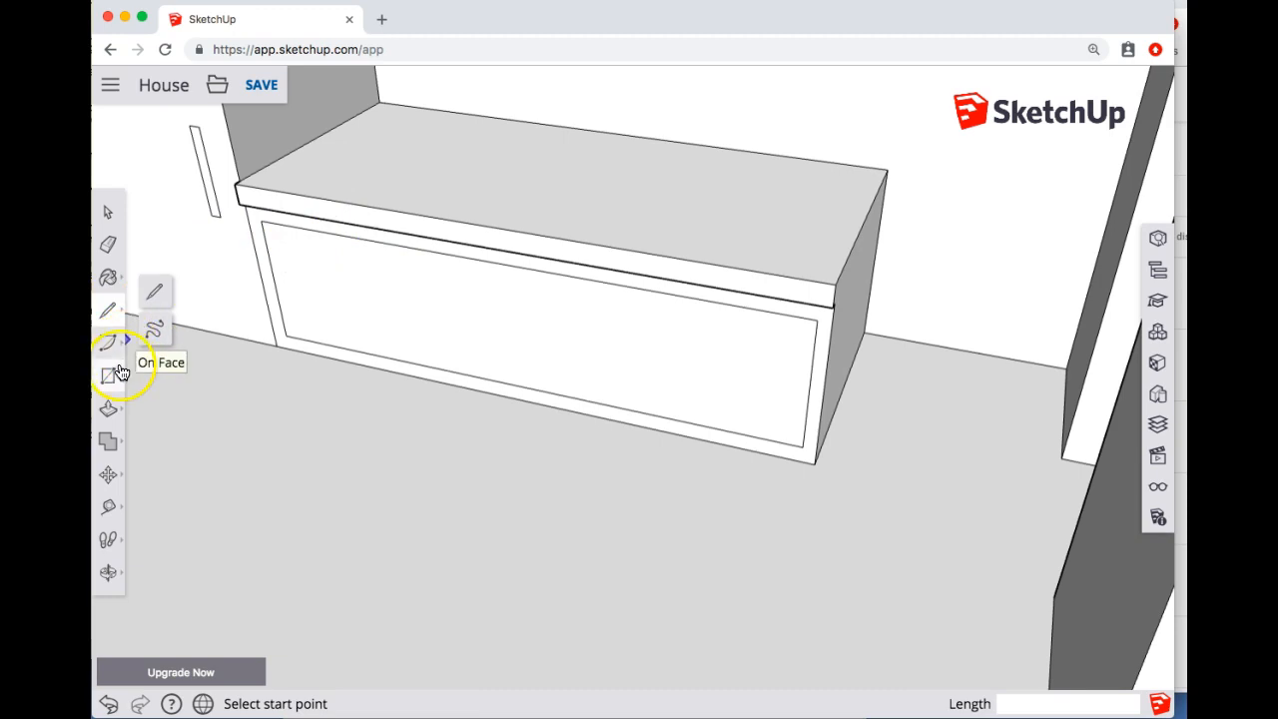
{"action": "mouse_move", "coordinate": [529, 263]}
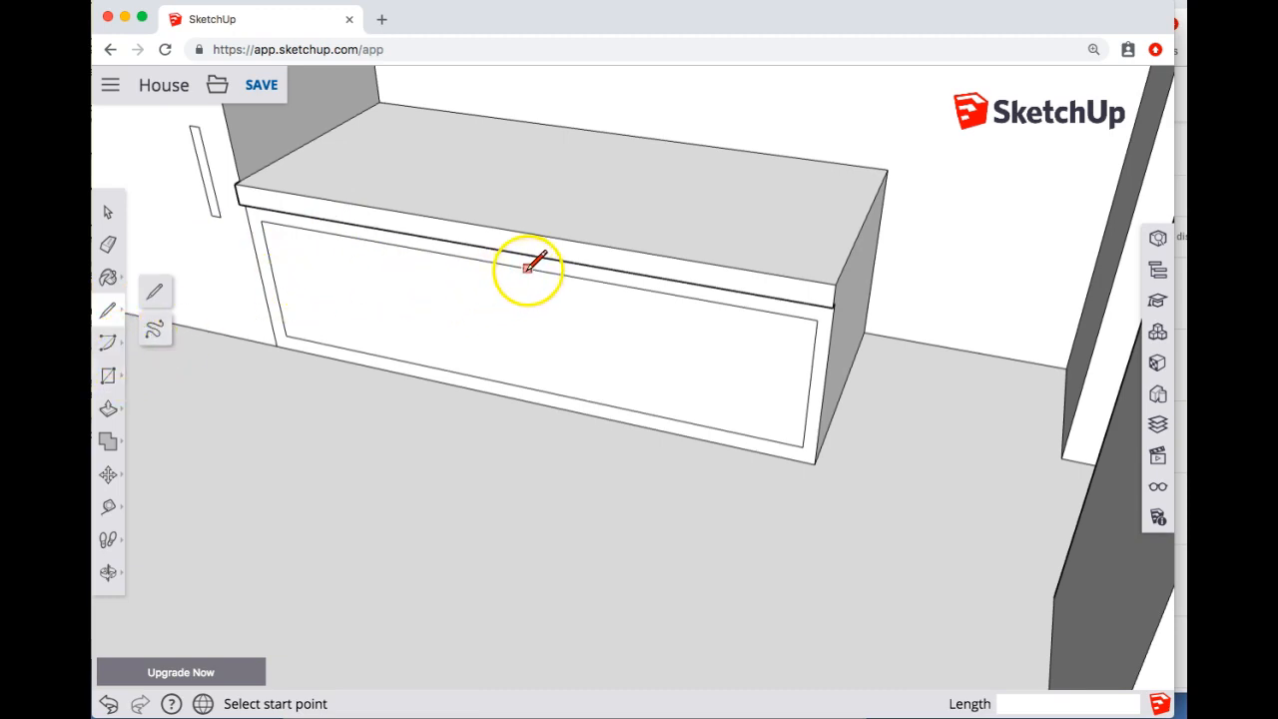
Draw vertical divider lines splitting the inset panel into four door panels
{"action": "left_click", "coordinate": [528, 267]}
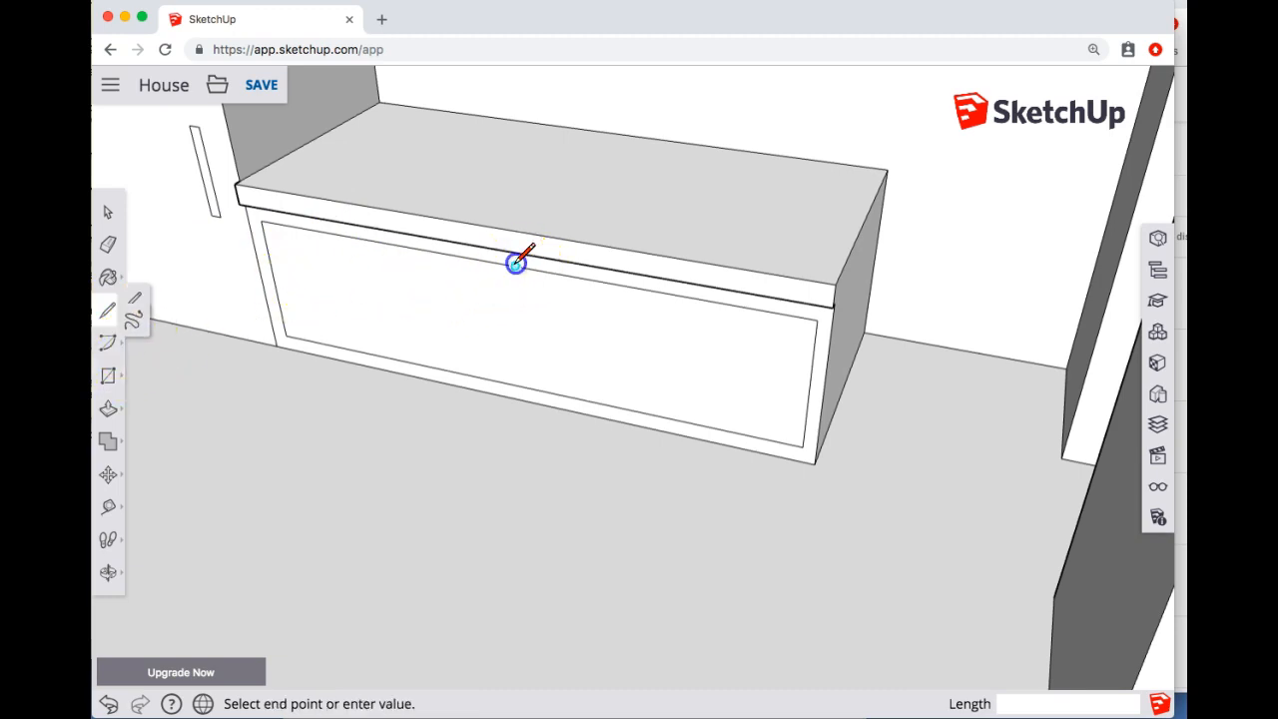
{"action": "mouse_move", "coordinate": [515, 388]}
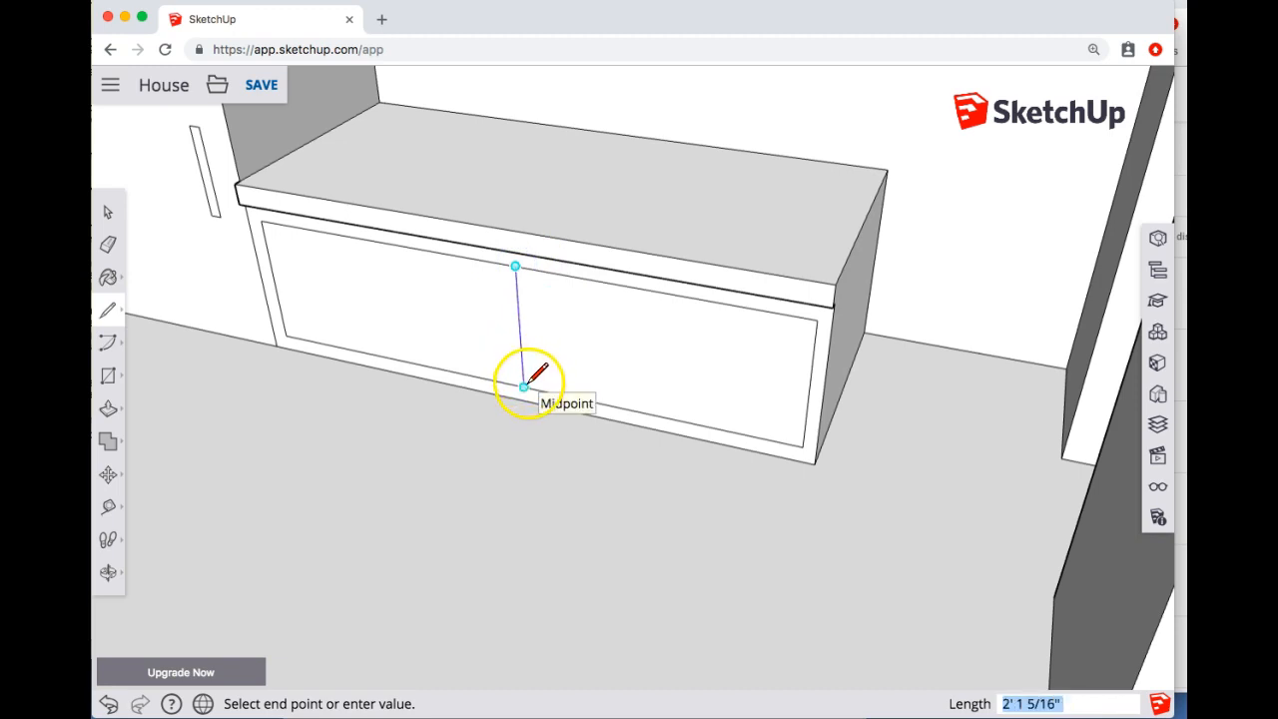
{"action": "left_click", "coordinate": [515, 388]}
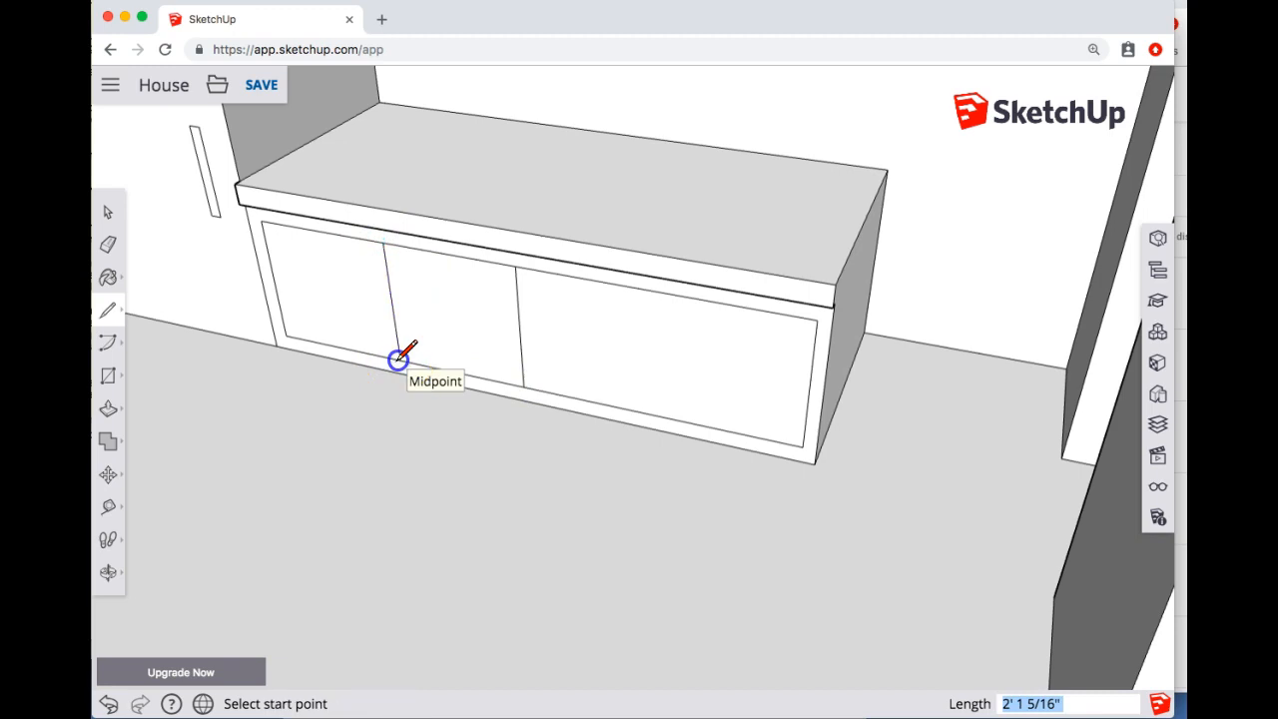
{"action": "mouse_move", "coordinate": [659, 289]}
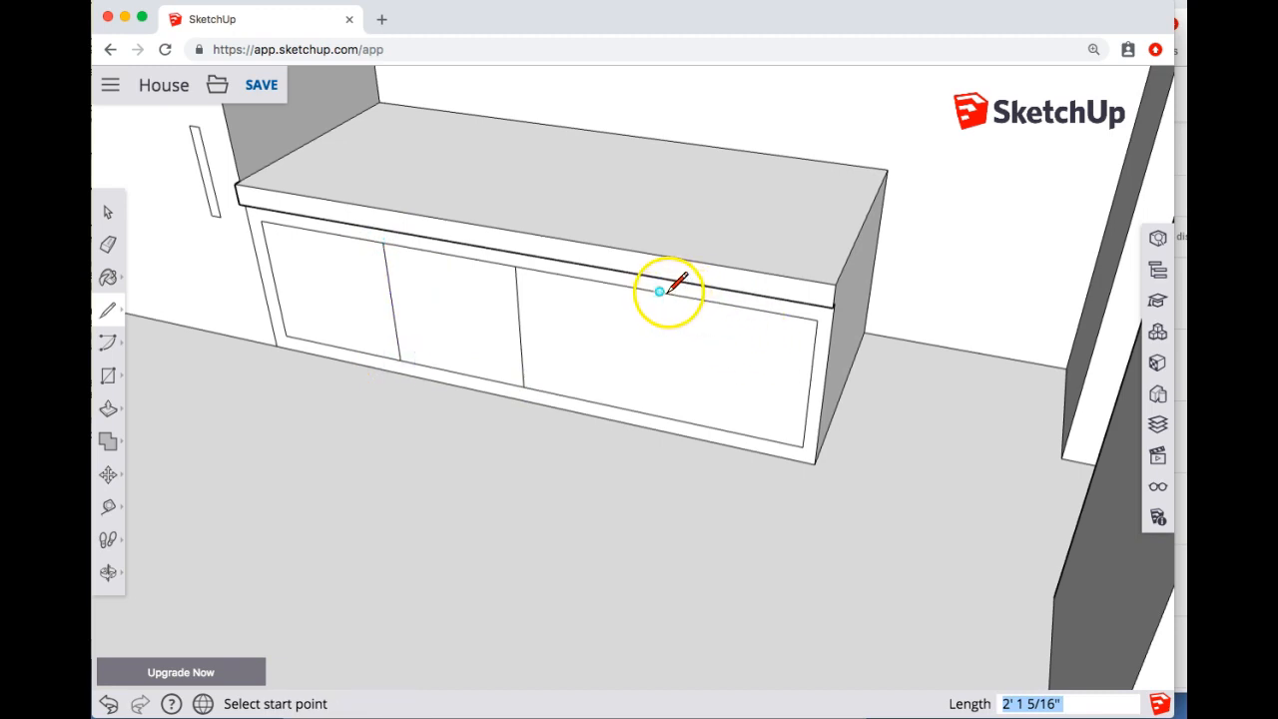
{"action": "left_click", "coordinate": [659, 291]}
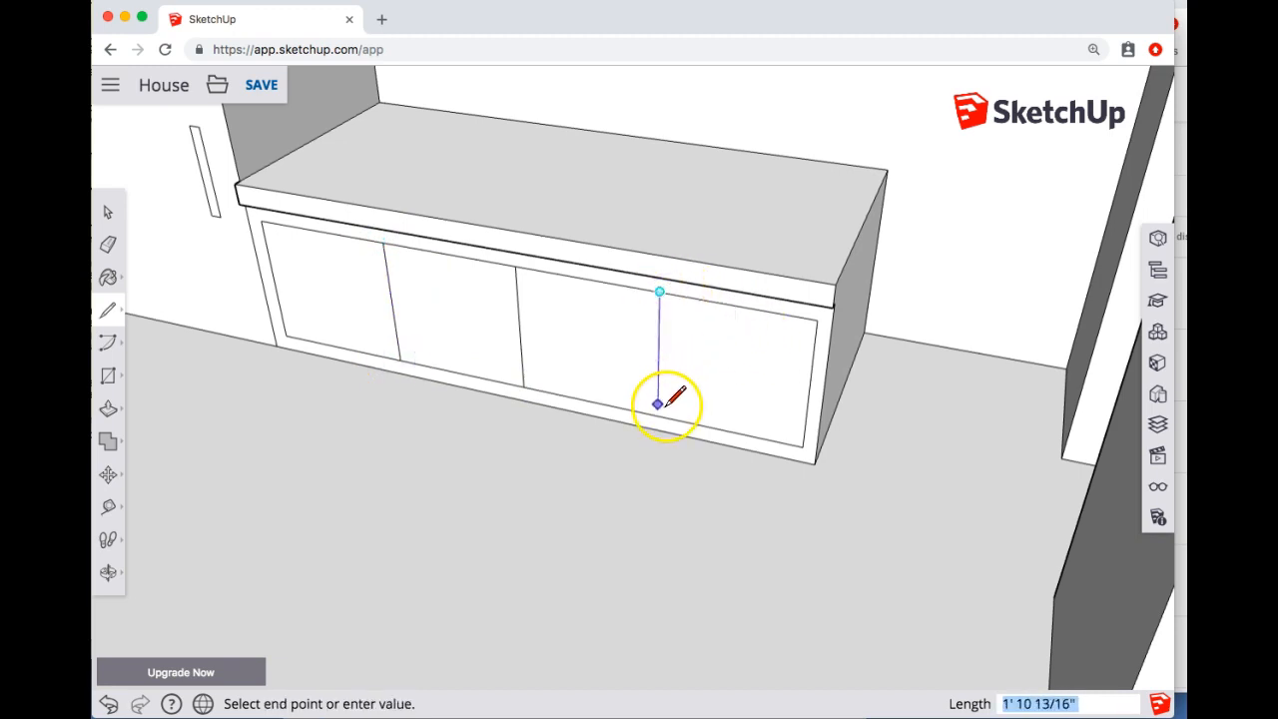
{"action": "left_click", "coordinate": [659, 403]}
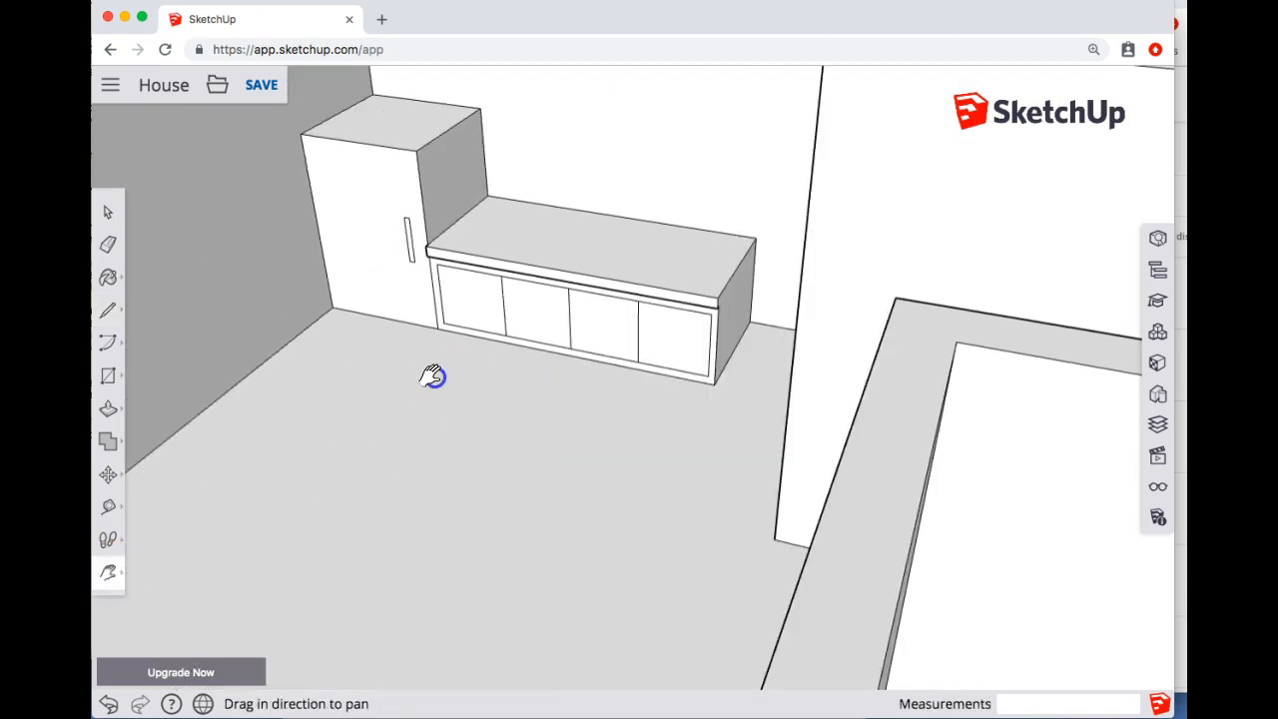
Start the upper-cabinet rectangle on the back wall above the counter and fridge
{"action": "left_click_drag", "start_coordinate": [431, 377], "coordinate": [515, 464]}
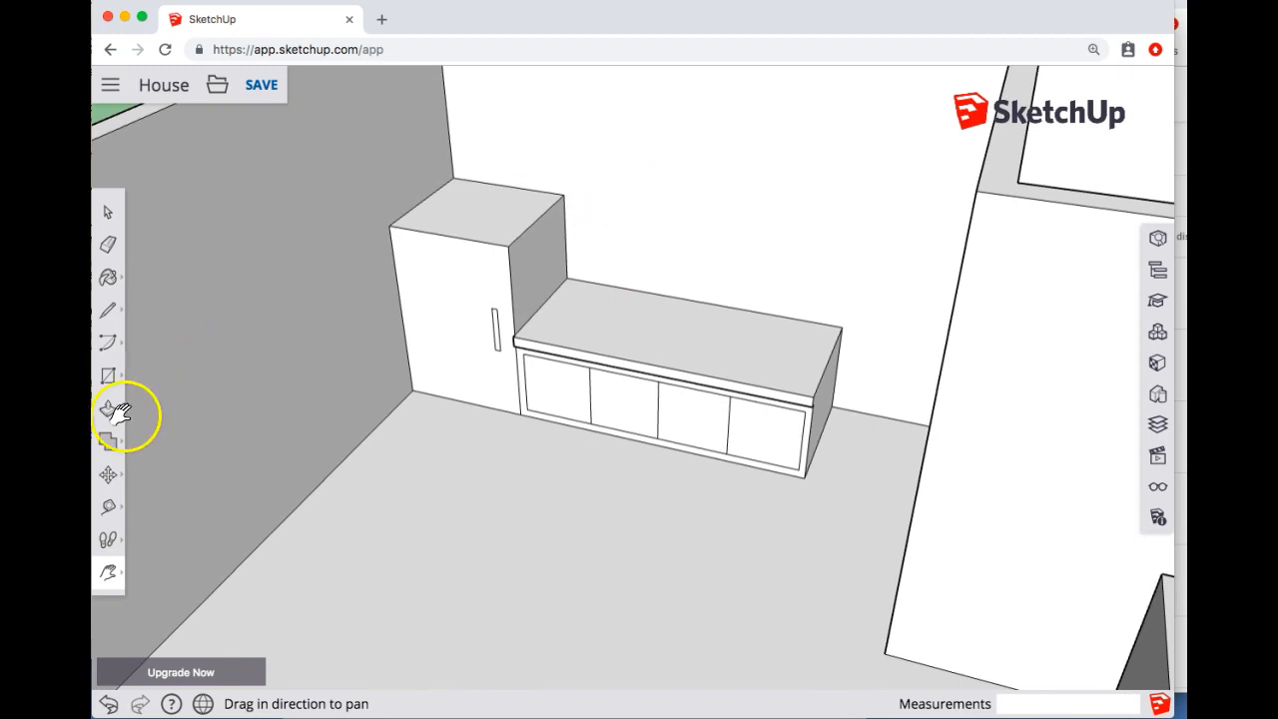
{"action": "left_click", "coordinate": [108, 375]}
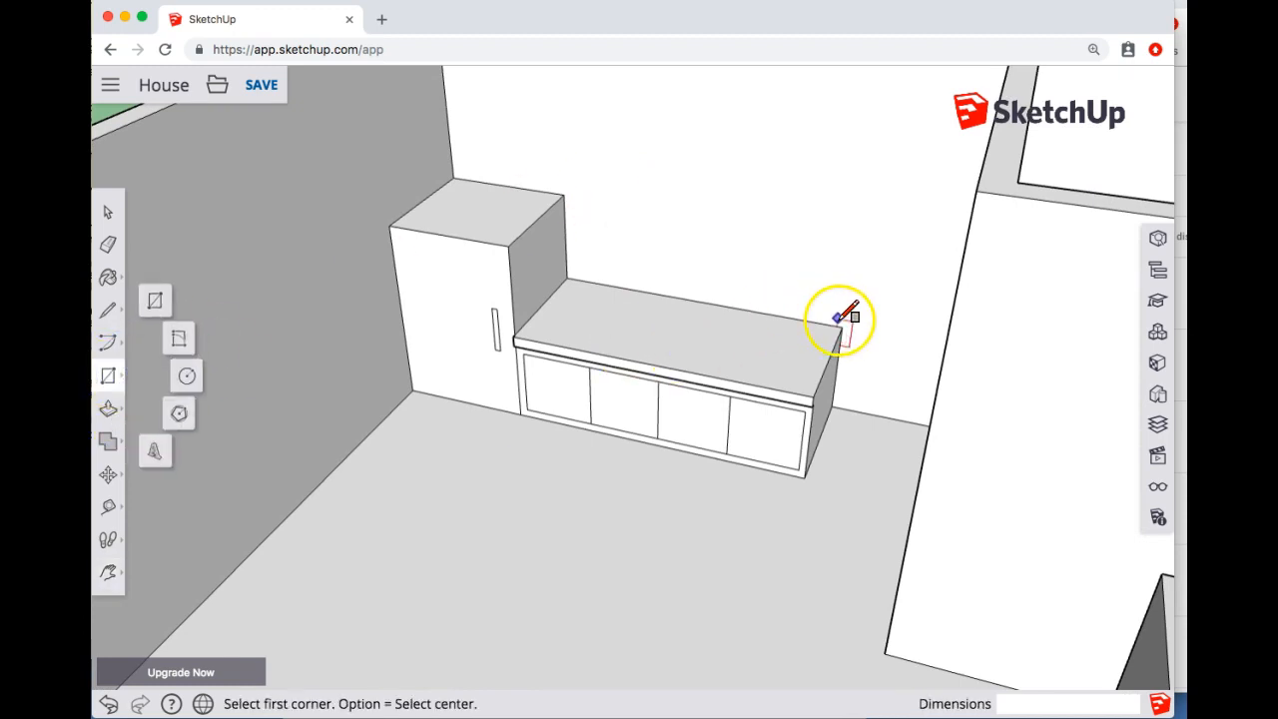
{"action": "left_click", "coordinate": [842, 327]}
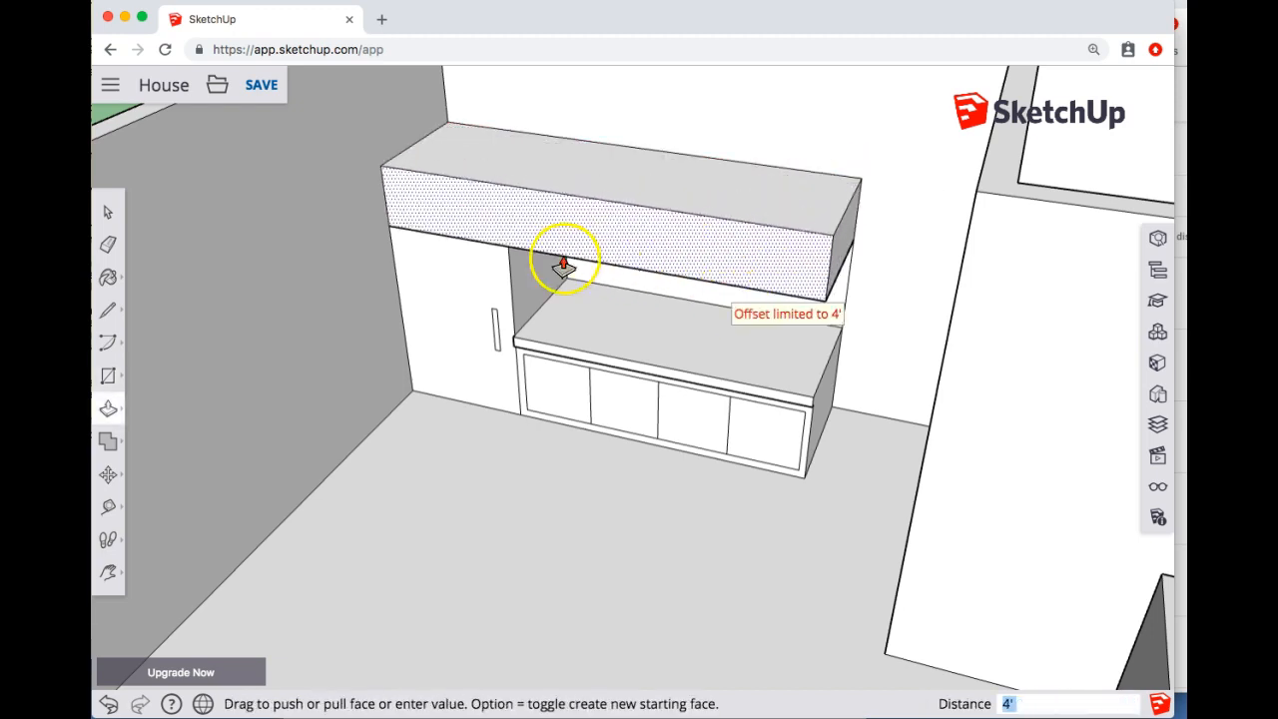
{"action": "mouse_move", "coordinate": [451, 262]}
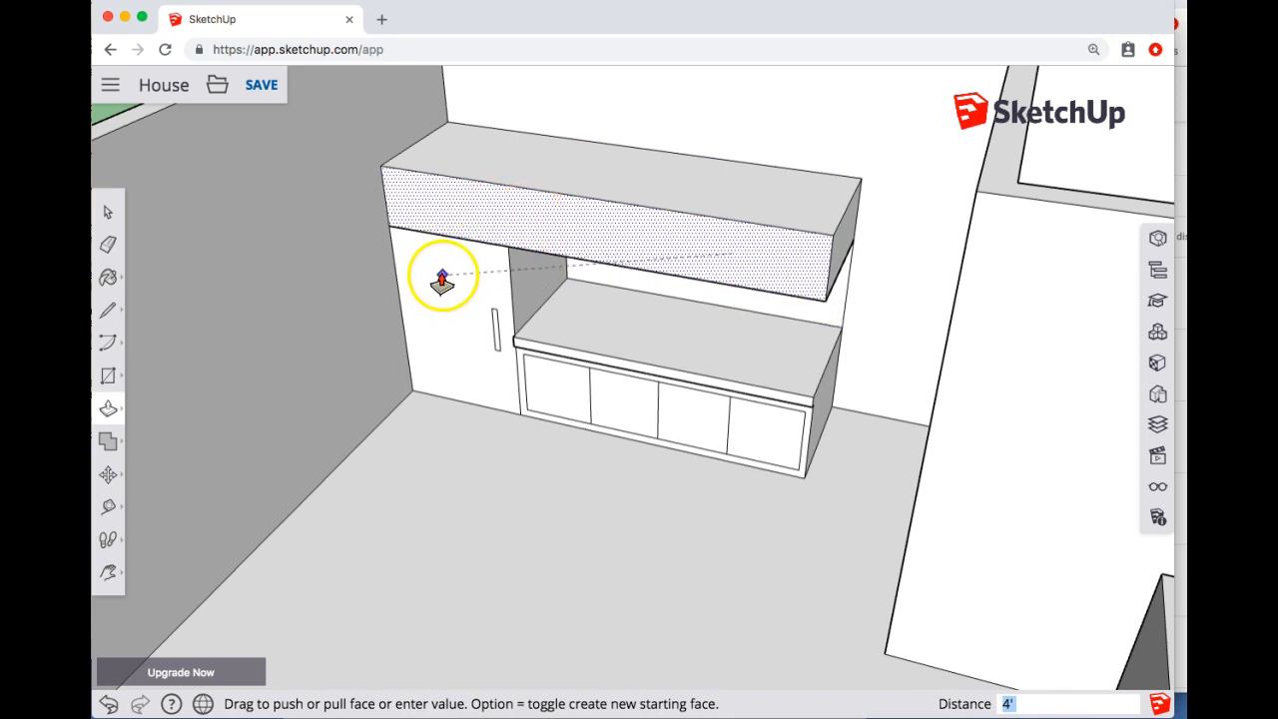
{"action": "mouse_move", "coordinate": [775, 267]}
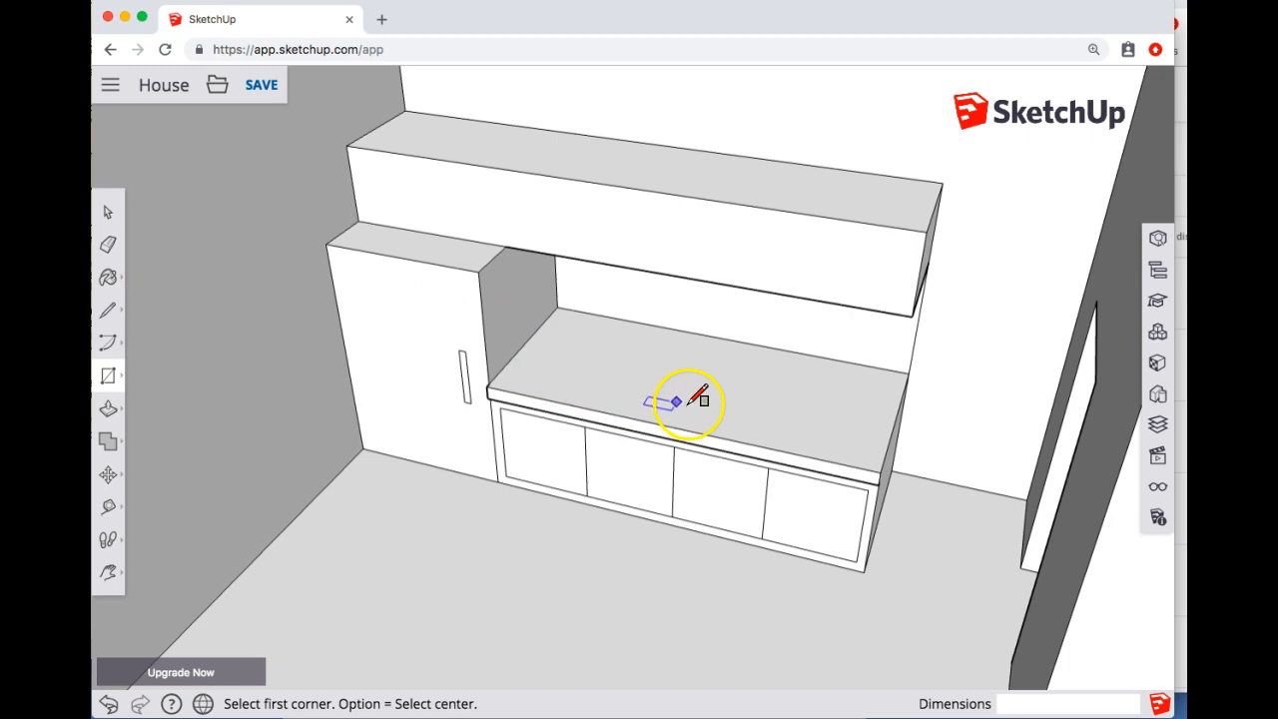
{"action": "mouse_move", "coordinate": [555, 377]}
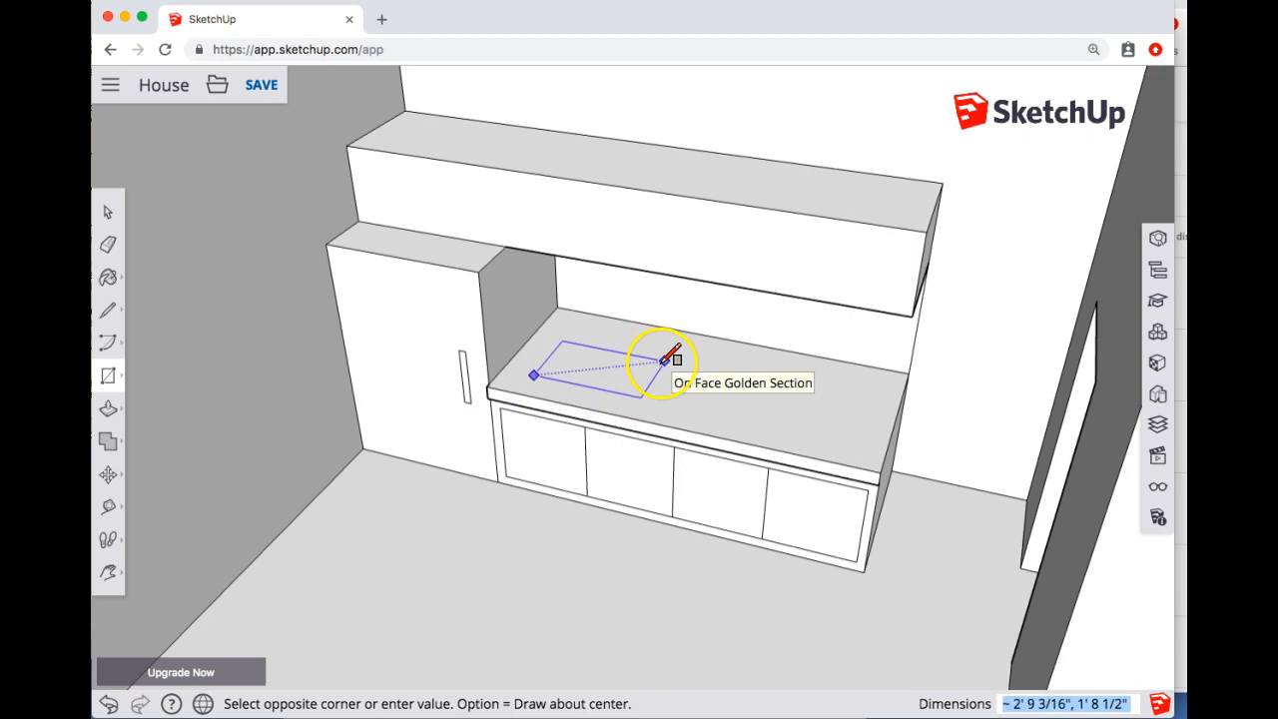
Finish the sink outline rectangle on the countertop
{"action": "left_click", "coordinate": [675, 359]}
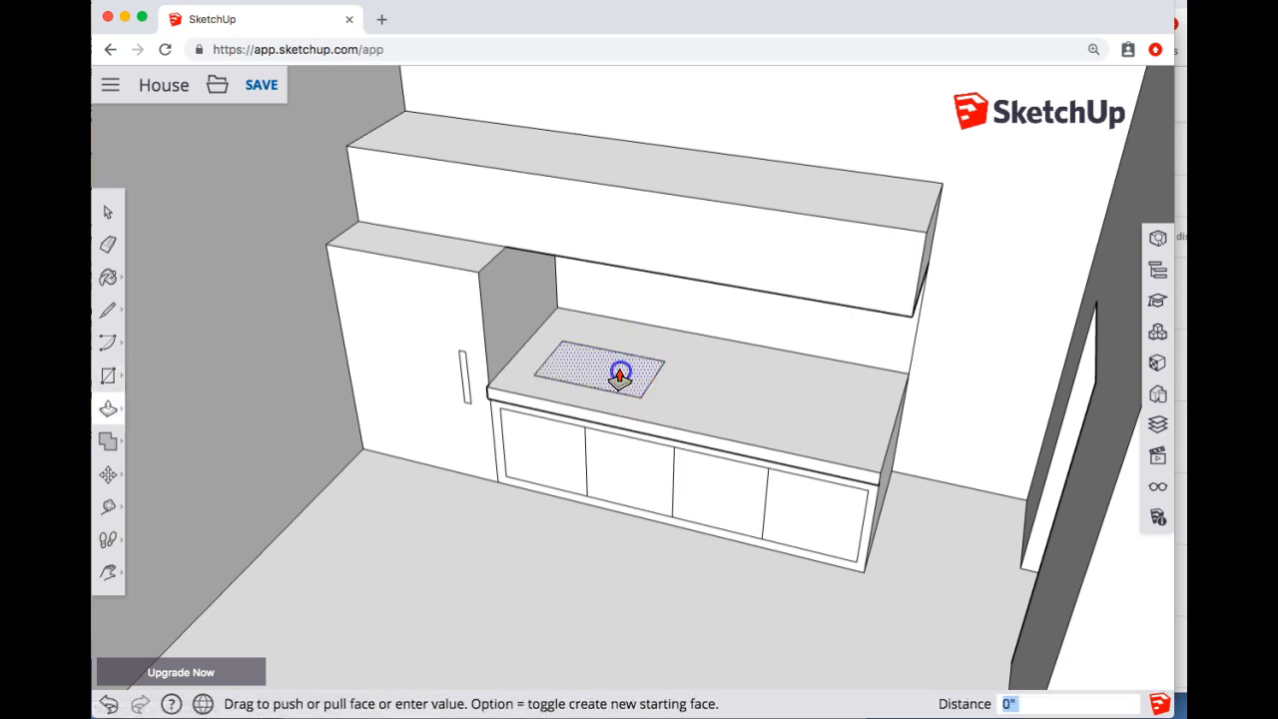